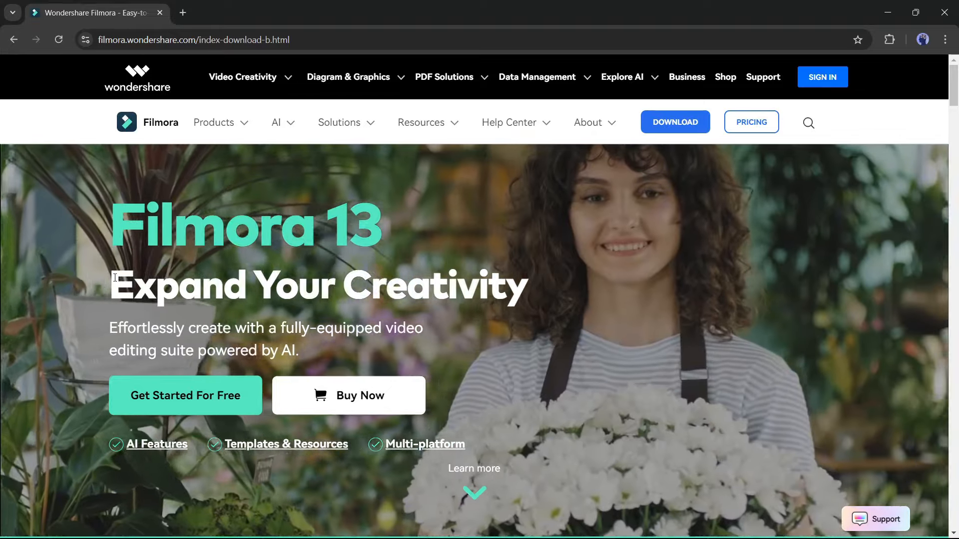
- Browse the start screen's AI tools collection, then start a new blank project
scroll("down", 3)
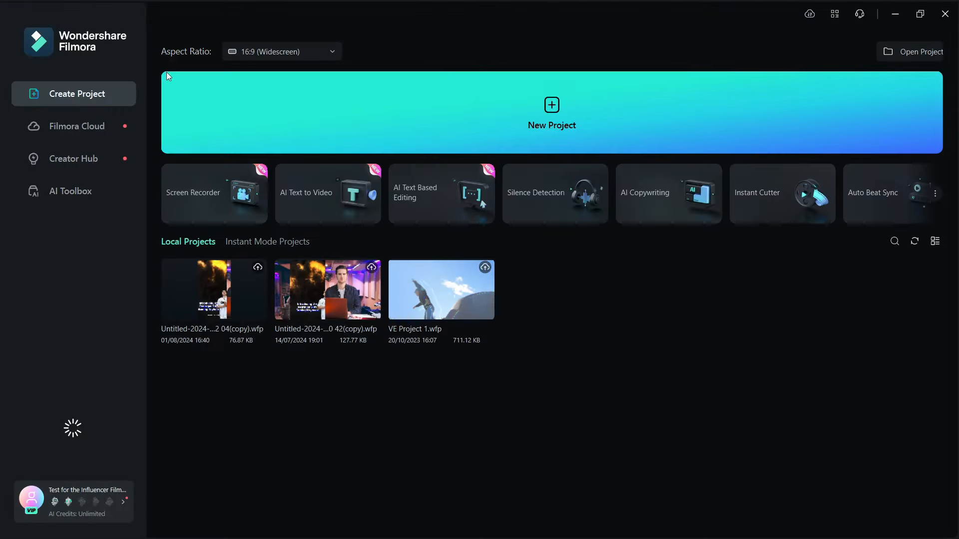
mouse_move(668, 217)
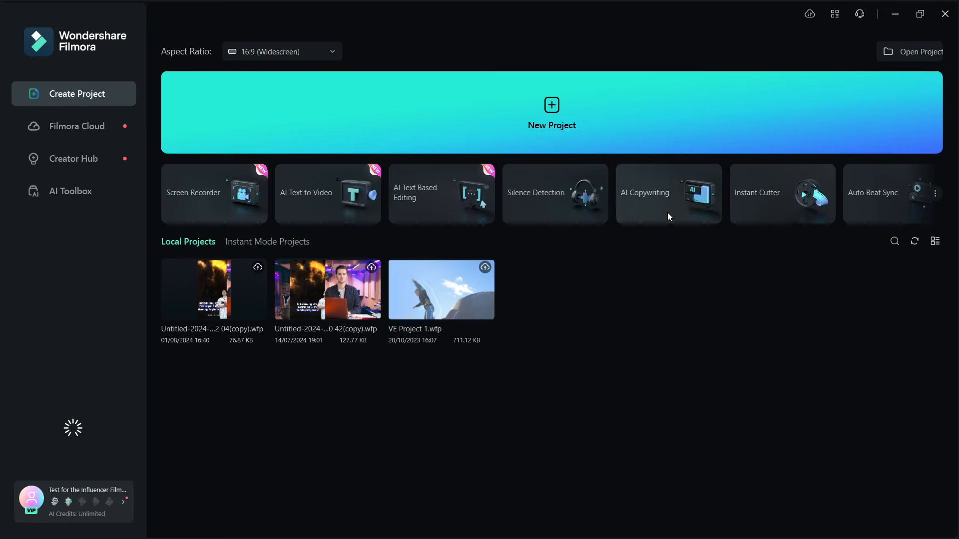
left_click(70, 191)
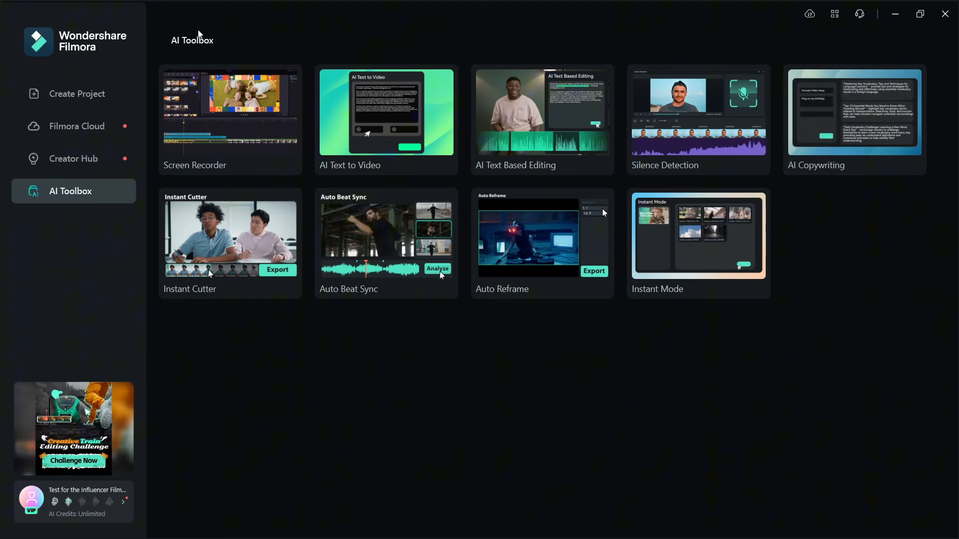
left_click(77, 94)
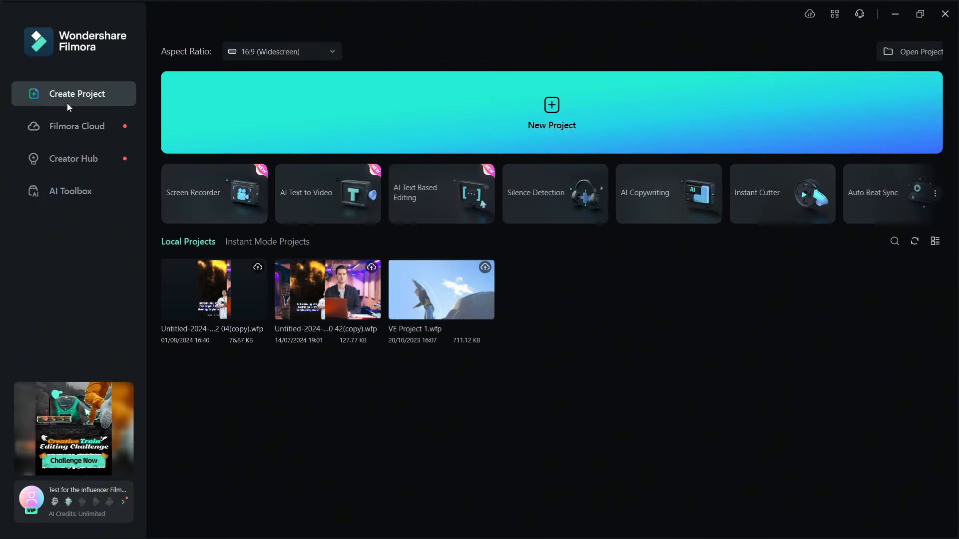
mouse_move(482, 5)
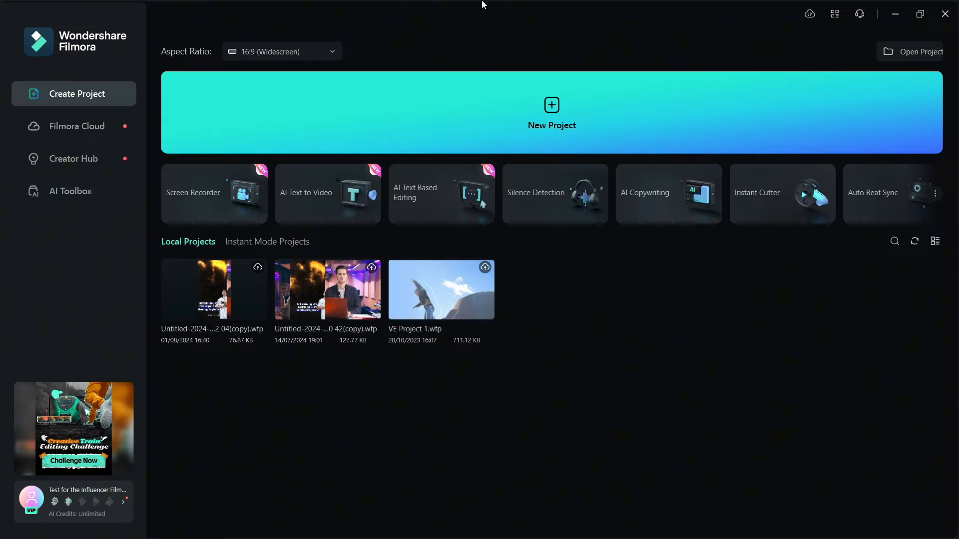
left_click(552, 112)
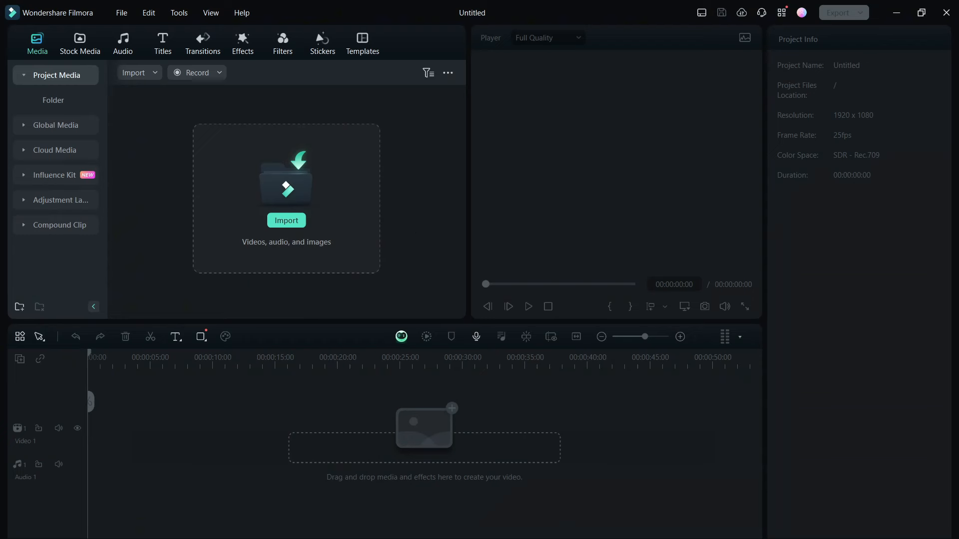
- Import the netherlands video into the project media
left_click(285, 220)
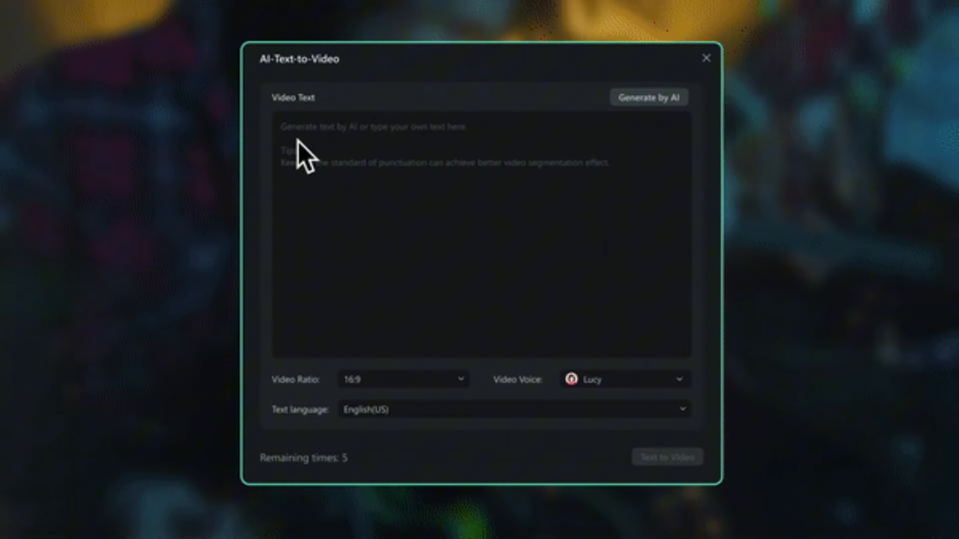
left_click(649, 97)
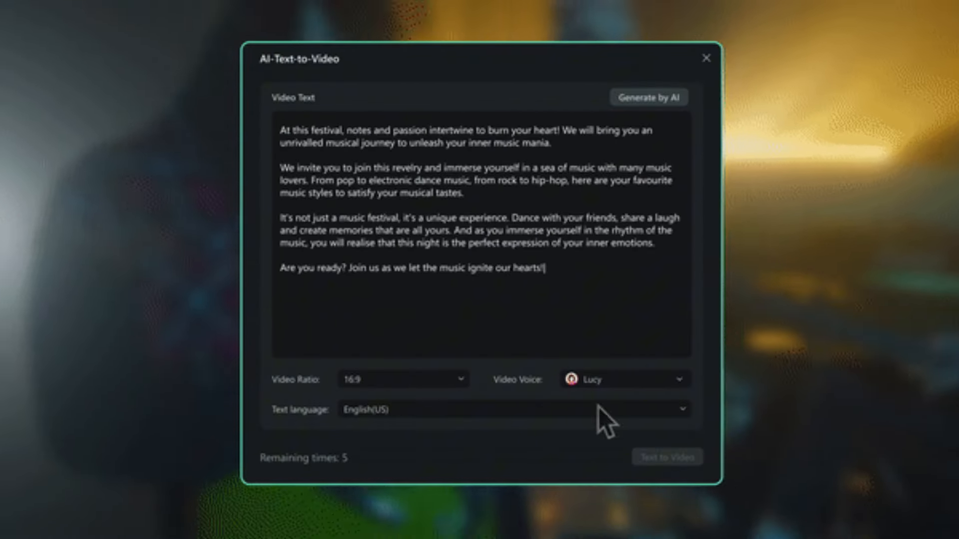
left_click(706, 58)
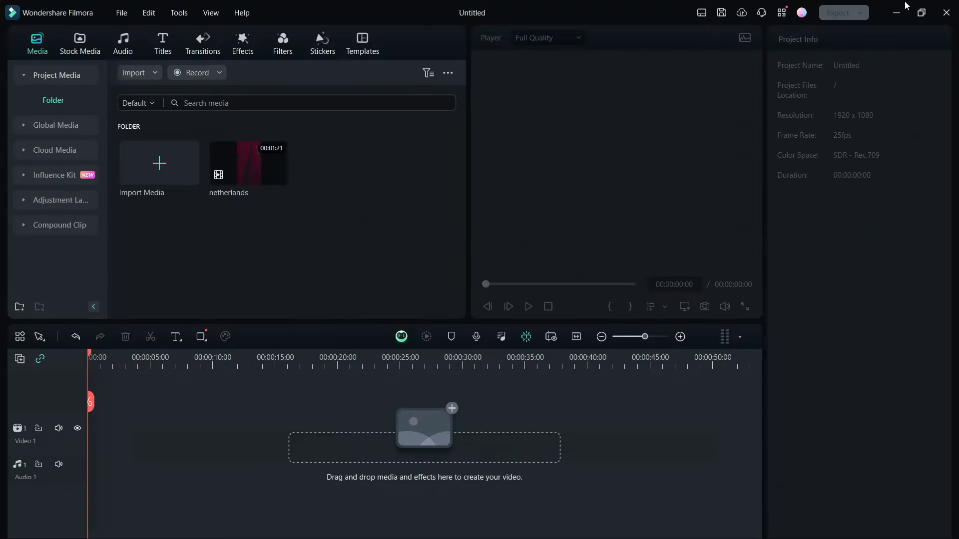
mouse_move(545, 298)
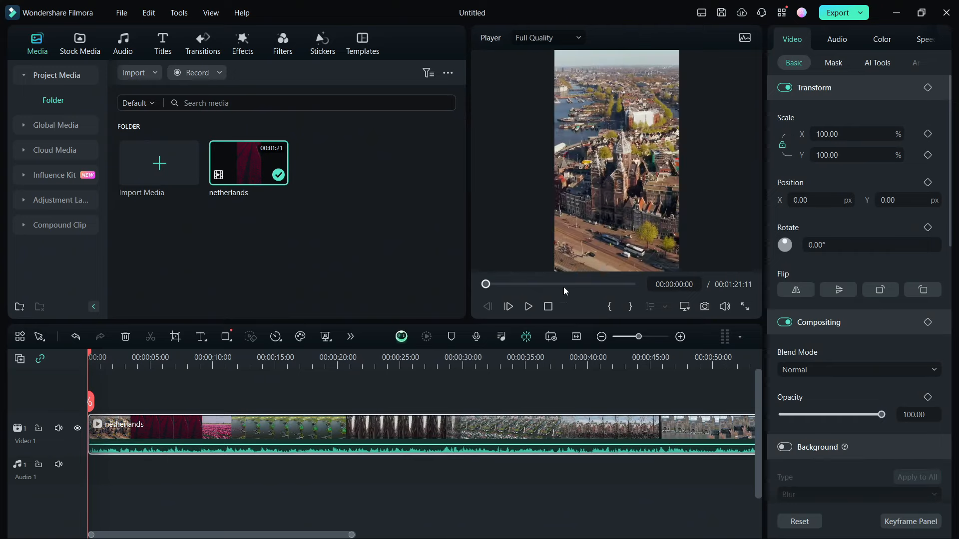
- Preview the netherlands clip on the timeline partway, then stop playback at the start
left_click(527, 307)
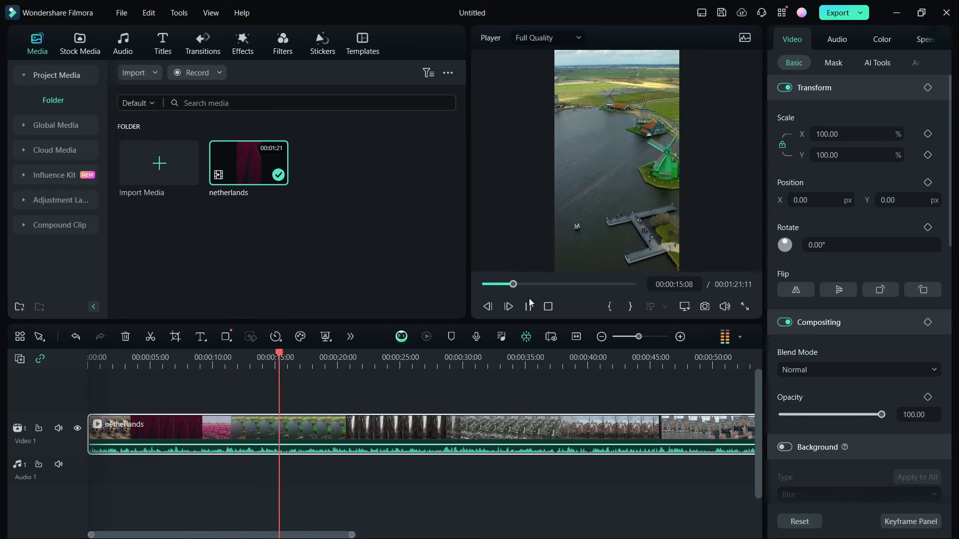
left_click(507, 307)
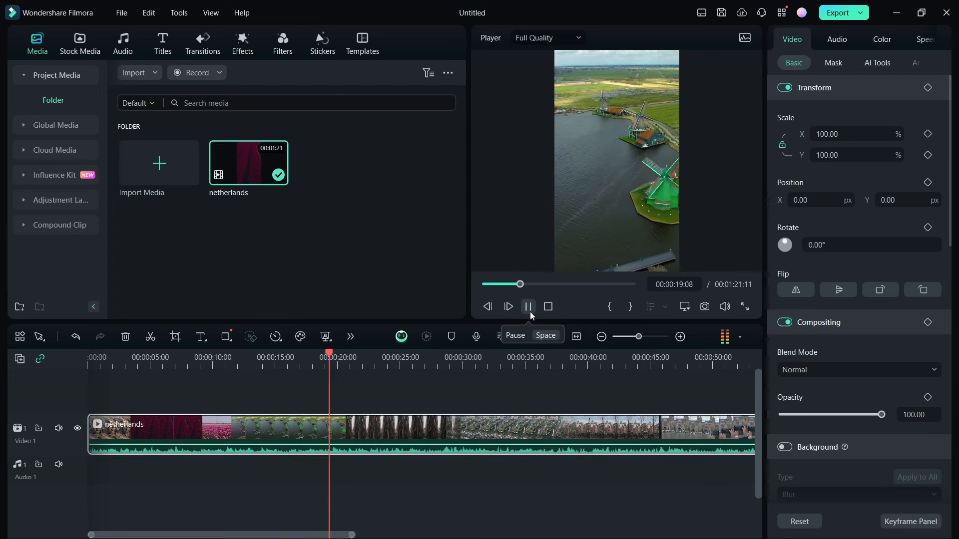
left_click(527, 306)
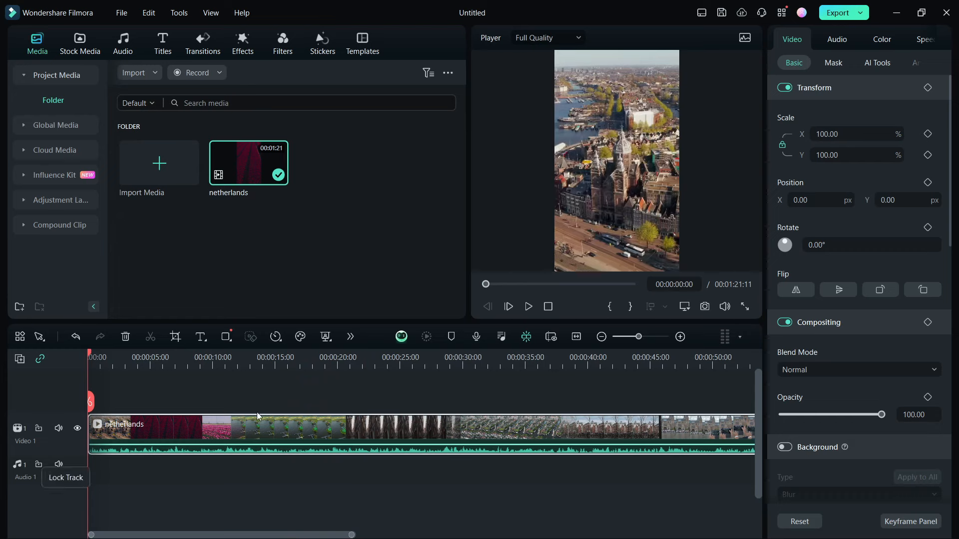
mouse_move(304, 431)
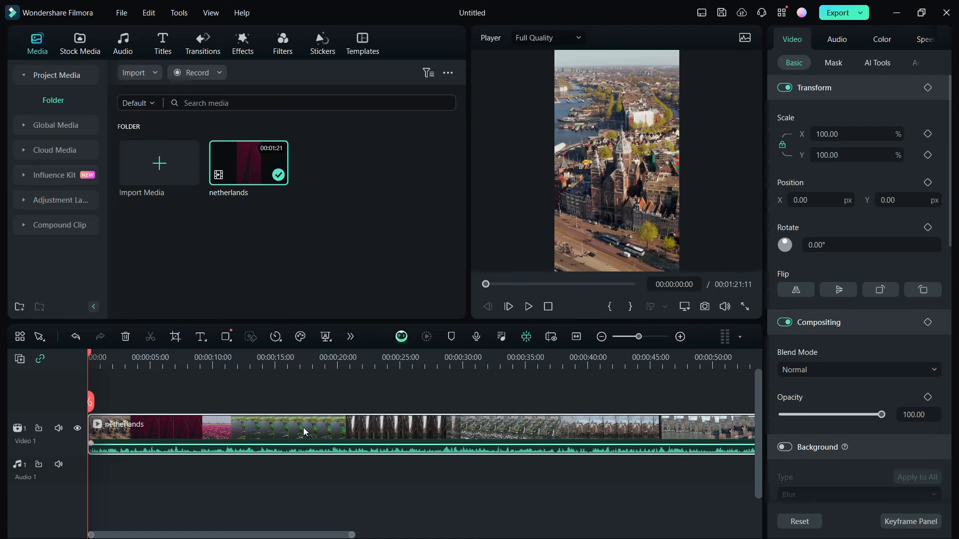
- Run AI Vocal Remover on the netherlands clip to separate voice from background audio
right_click(303, 432)
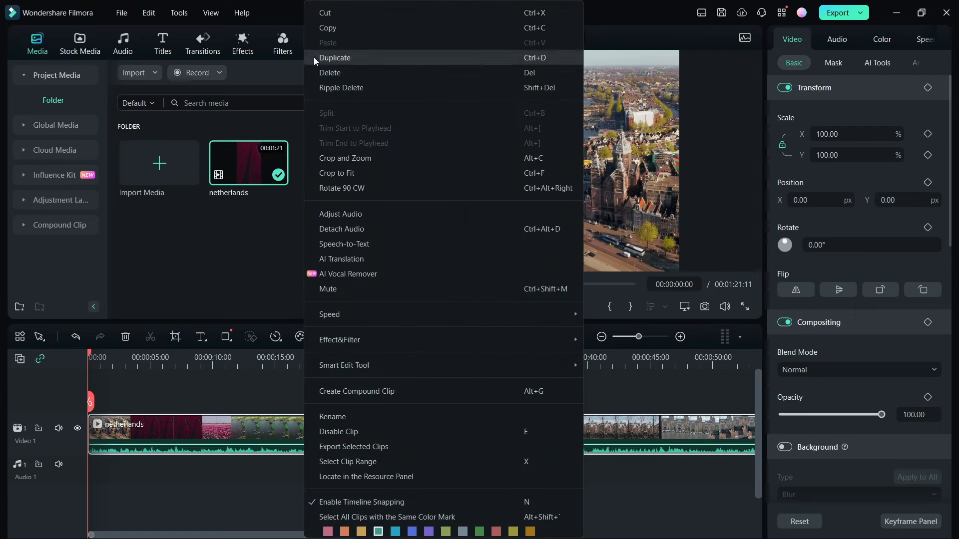
mouse_move(366, 476)
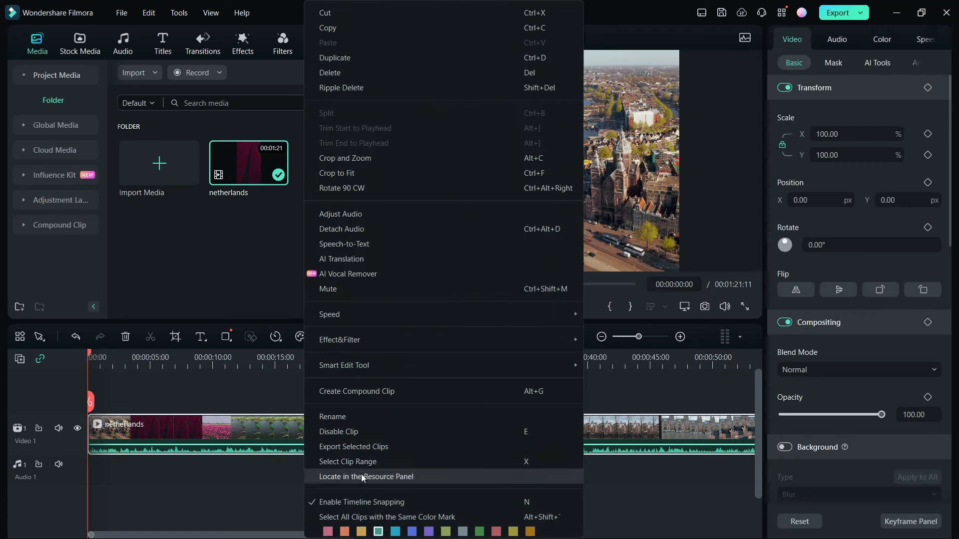
mouse_move(347, 274)
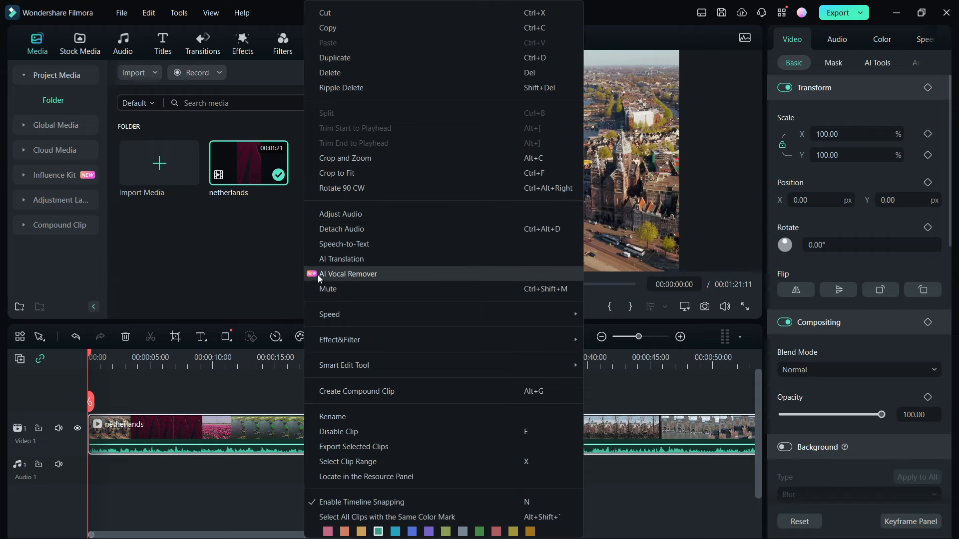
left_click(347, 273)
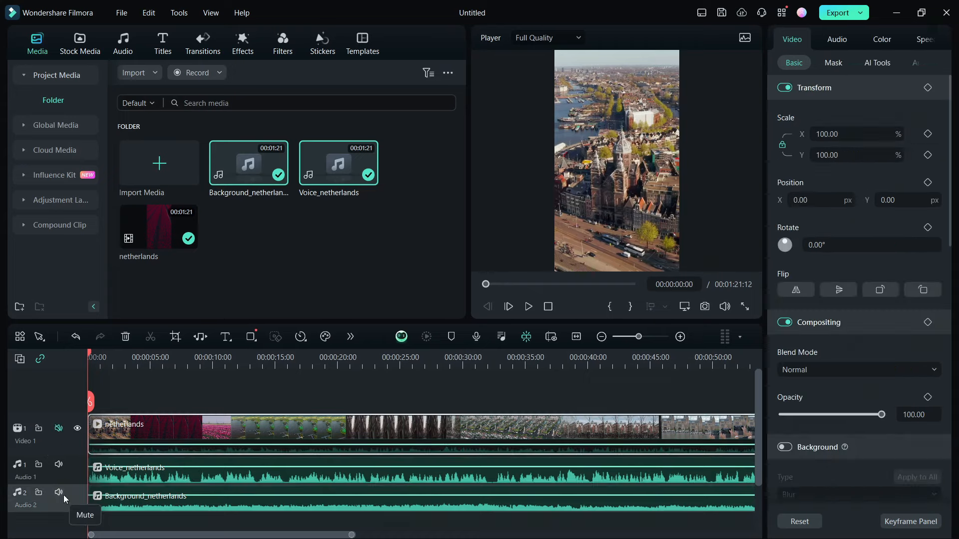
- Mute the Audio 2 background track and preview playback to hear the extracted voice alone
left_click(367, 467)
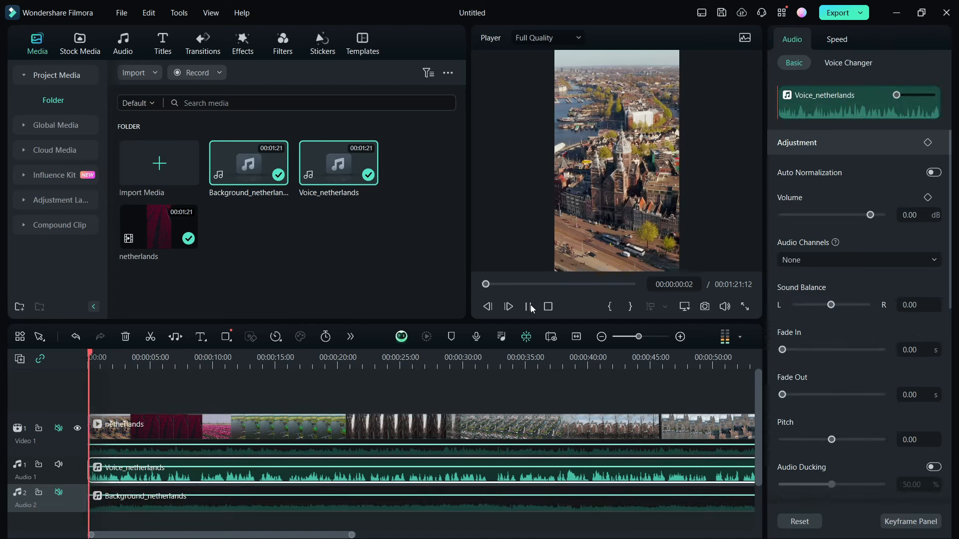
left_click(508, 307)
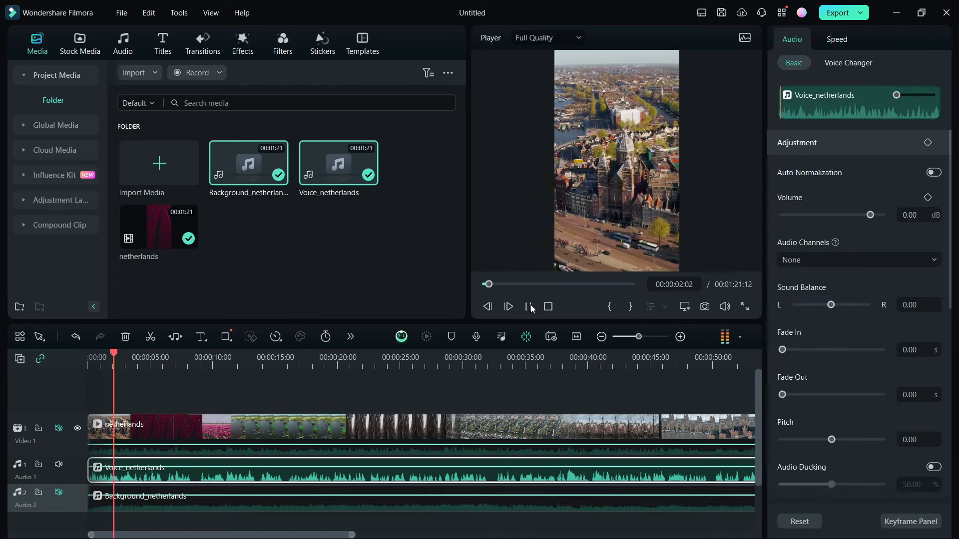
left_click(507, 307)
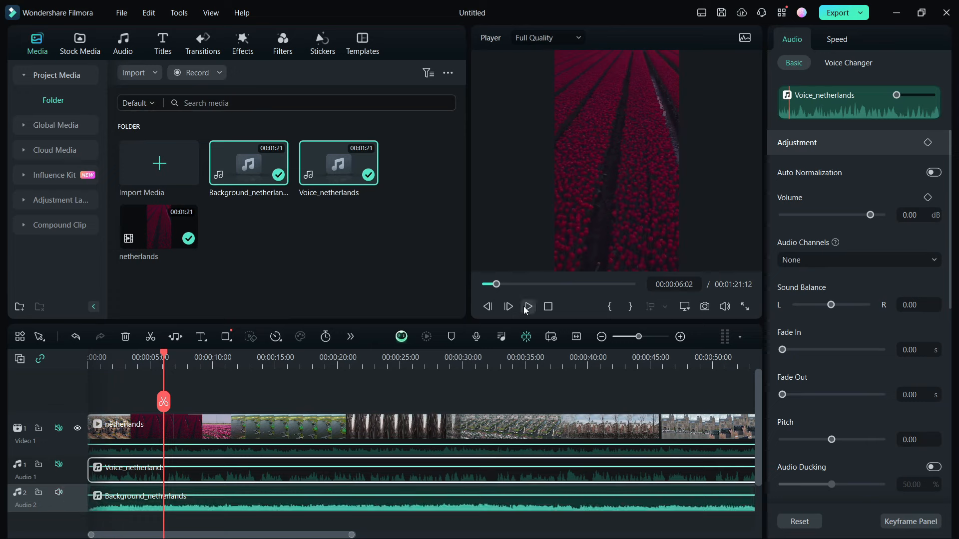
left_click(527, 306)
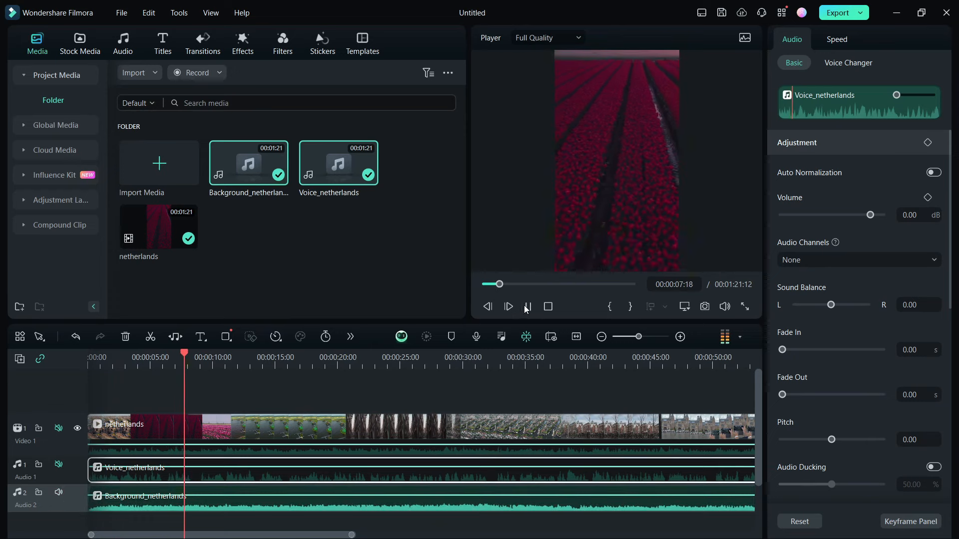
left_click(508, 307)
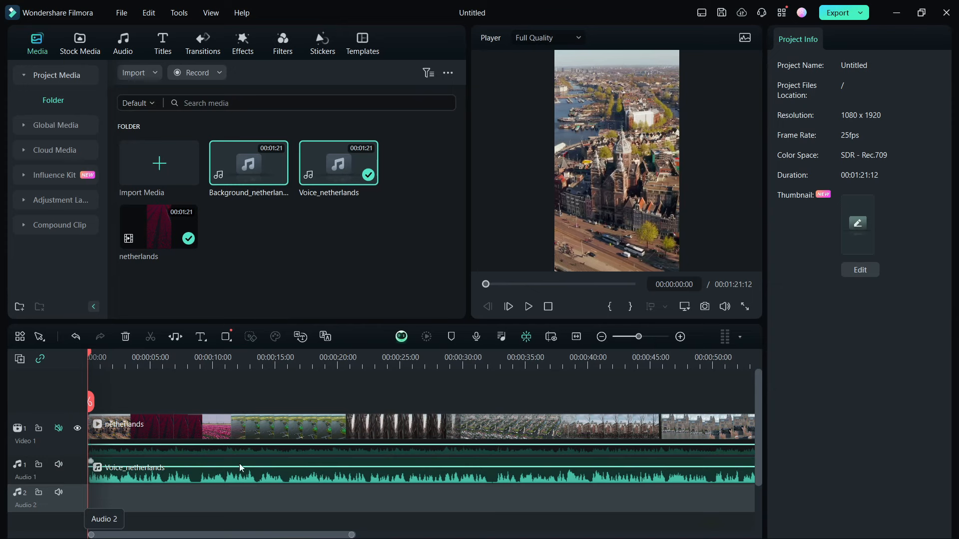
mouse_move(219, 444)
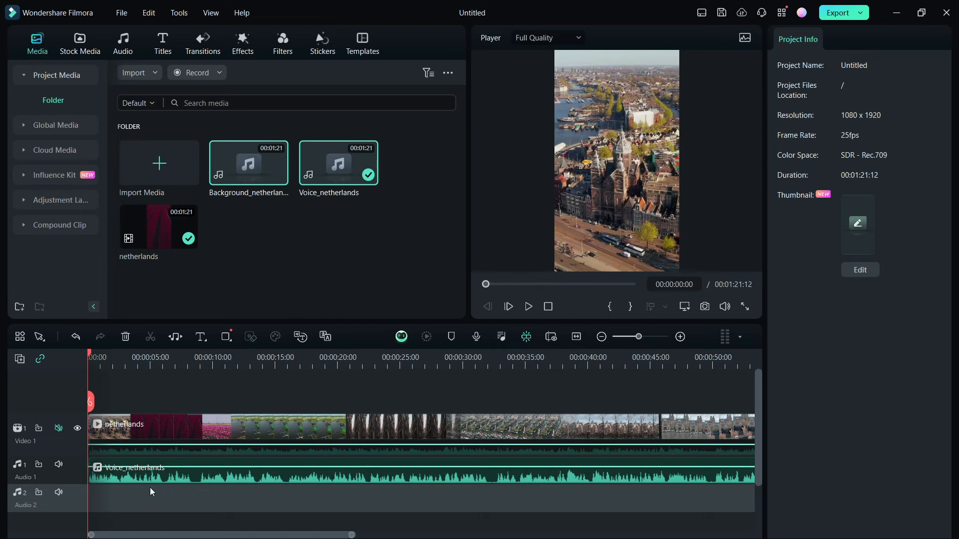
- Bring up the editing options for the Voice_netherlands clip on the timeline
right_click(153, 469)
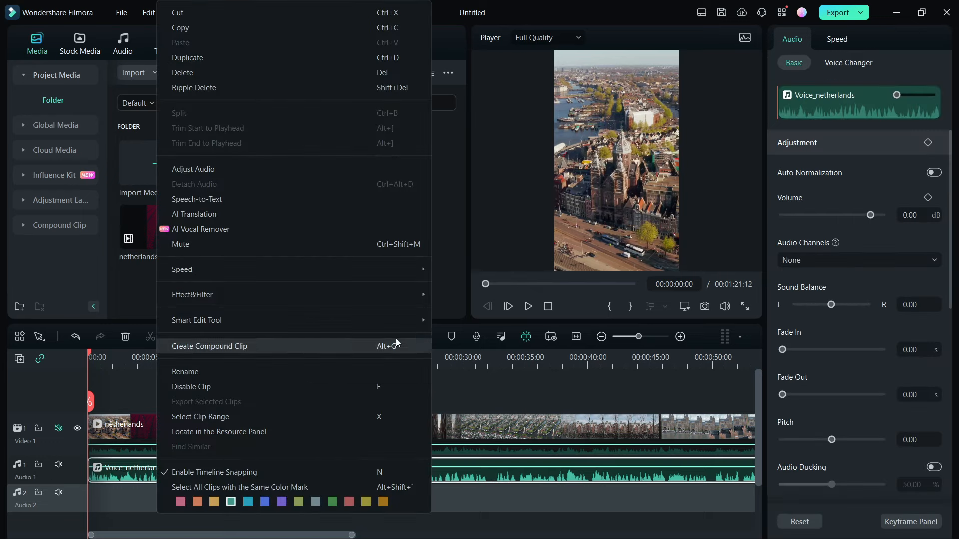
mouse_move(200, 229)
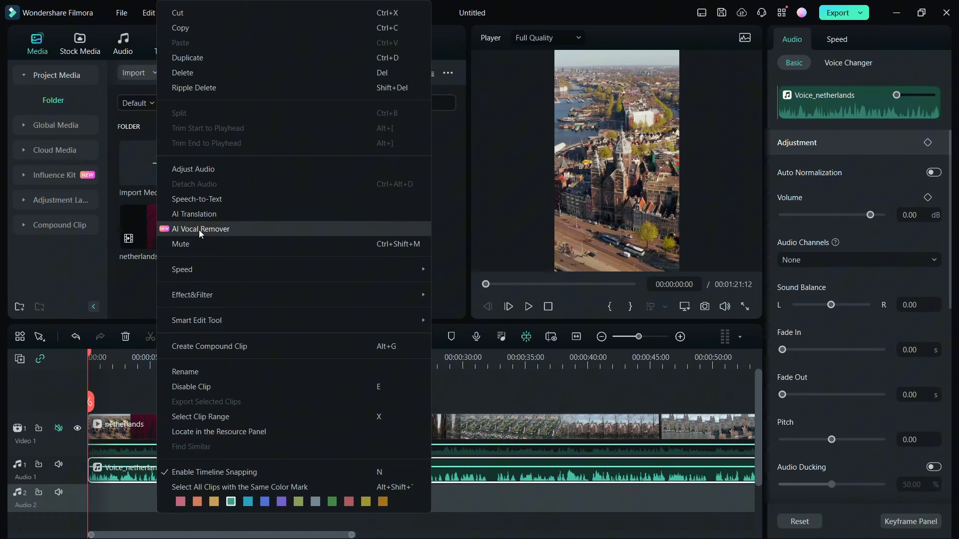
mouse_move(201, 213)
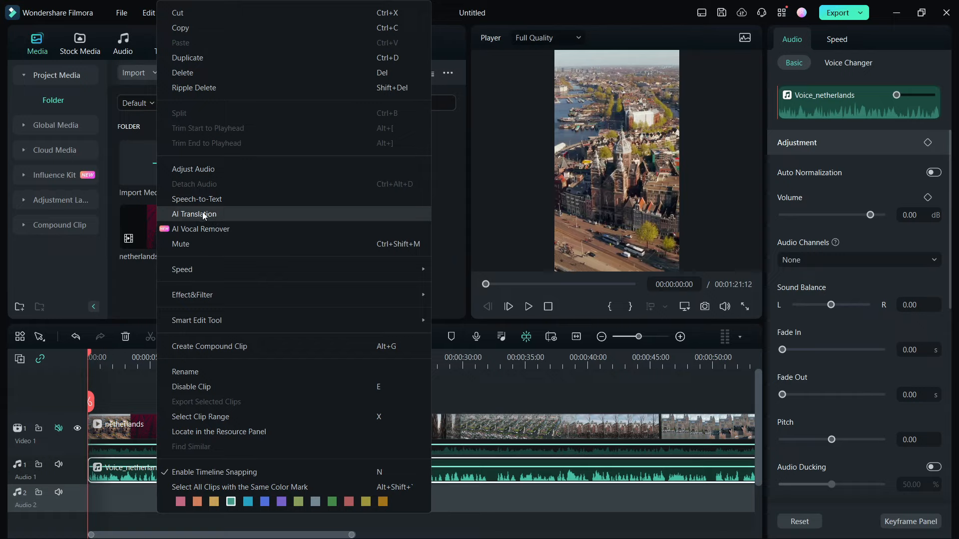
- In AI Translation keep 'Translate voice and text', English (US) source, and browse targets for Spanish (Spain)
left_click(193, 214)
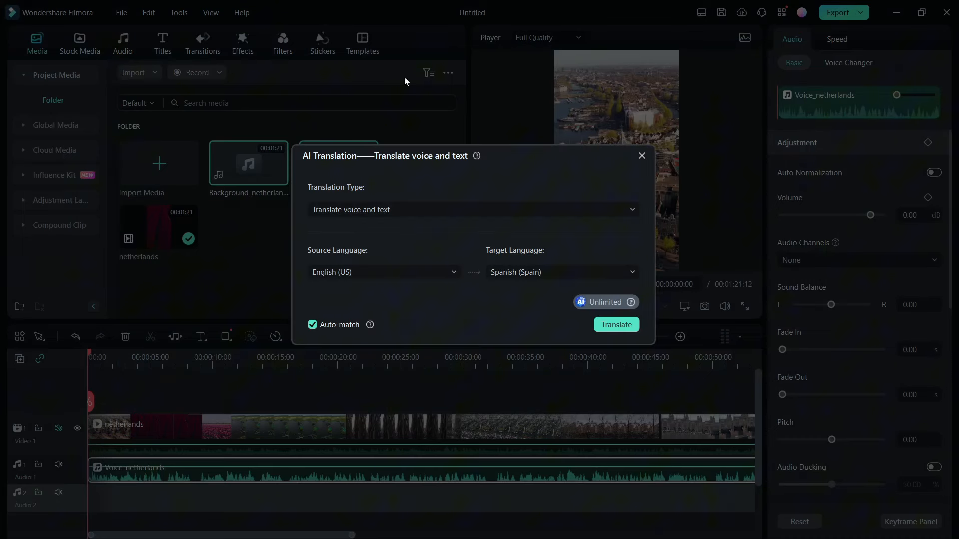
mouse_move(290, 219)
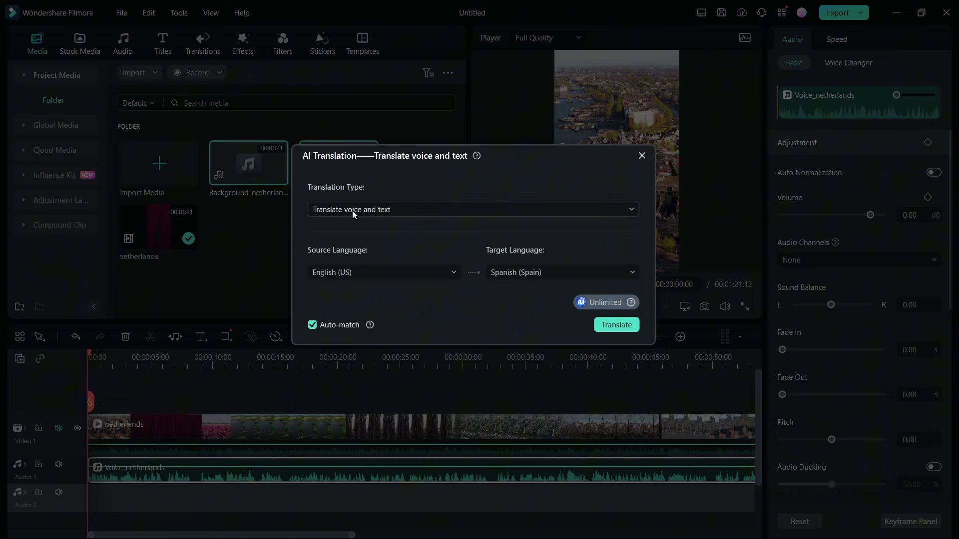
left_click(472, 208)
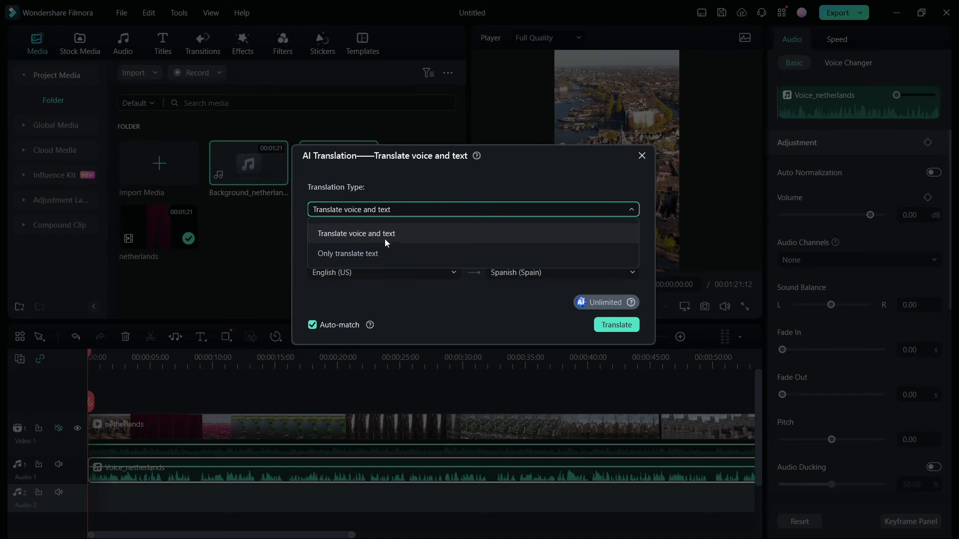
mouse_move(432, 237)
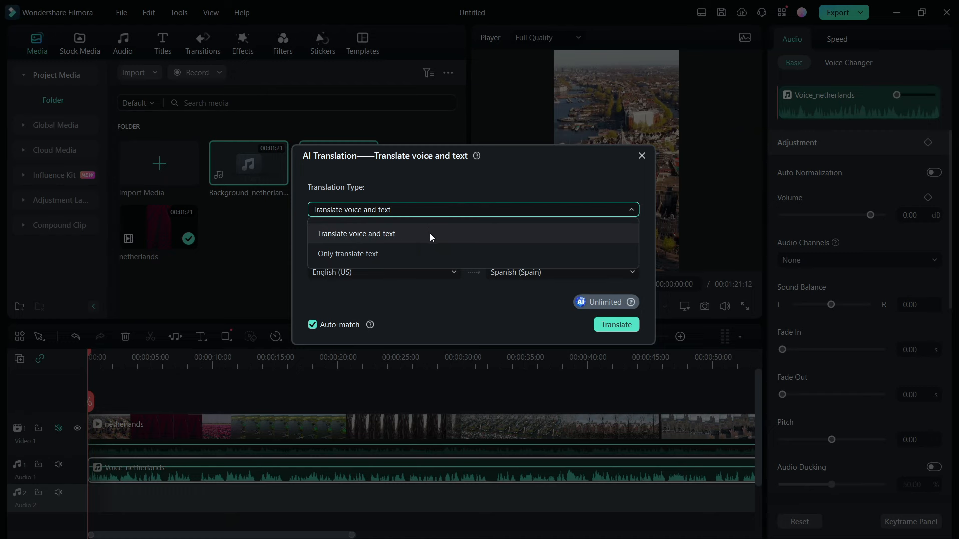
mouse_move(425, 235)
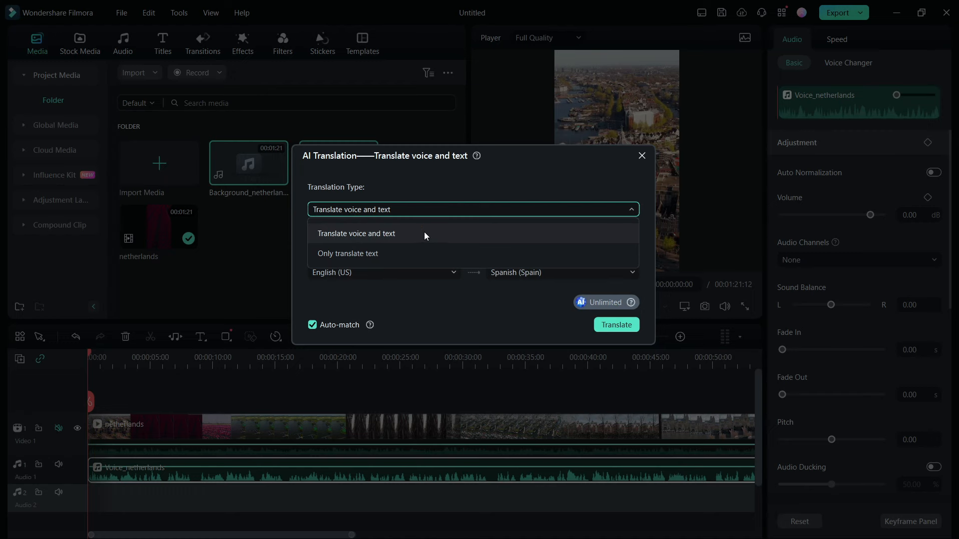
mouse_move(381, 257)
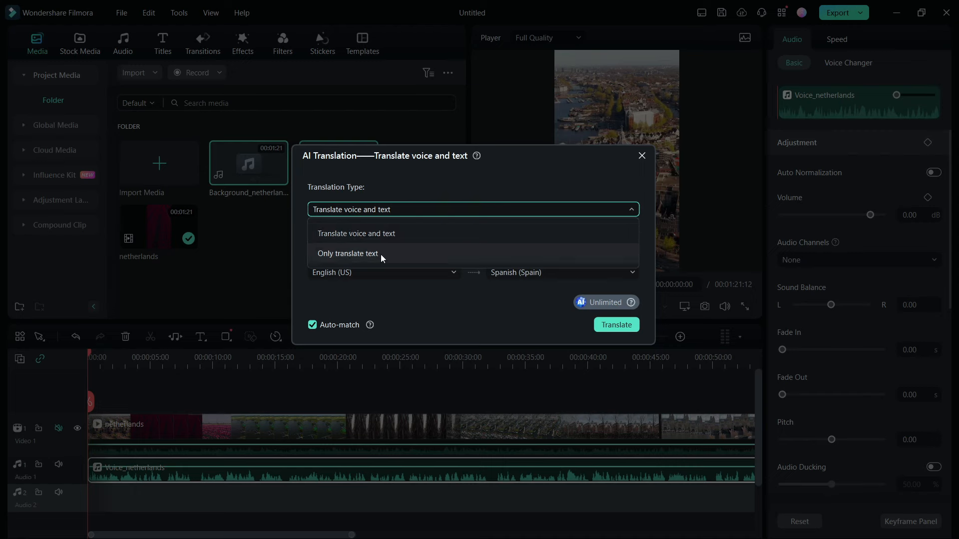
mouse_move(346, 265)
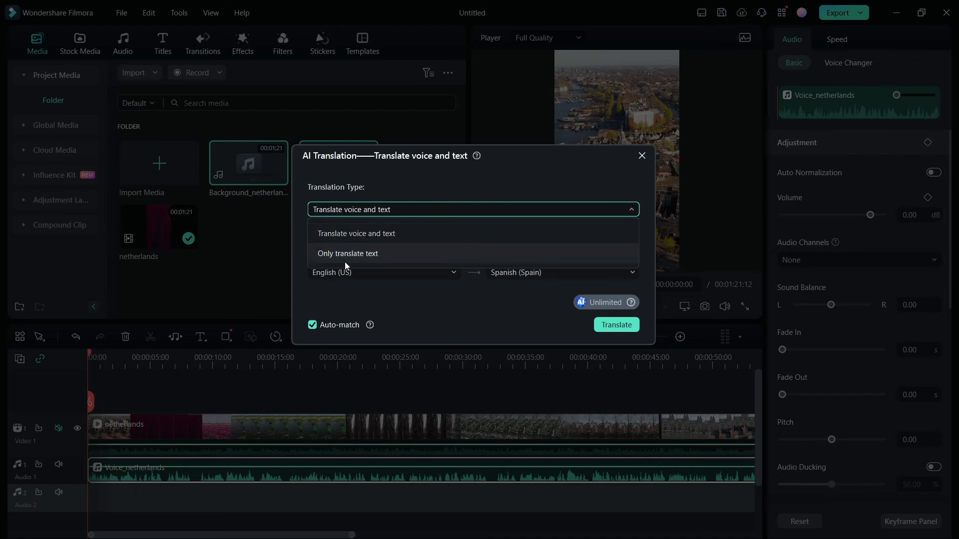
left_click(357, 233)
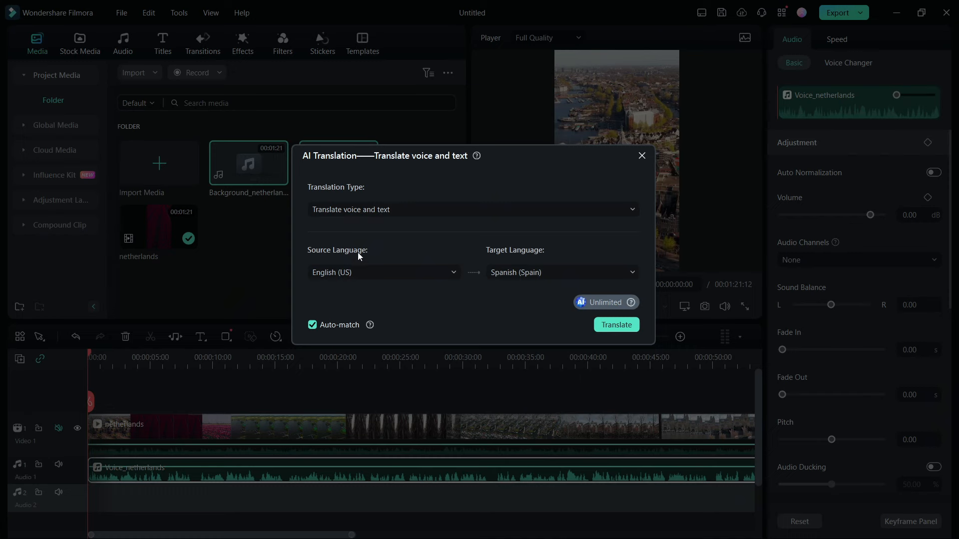
left_click(382, 272)
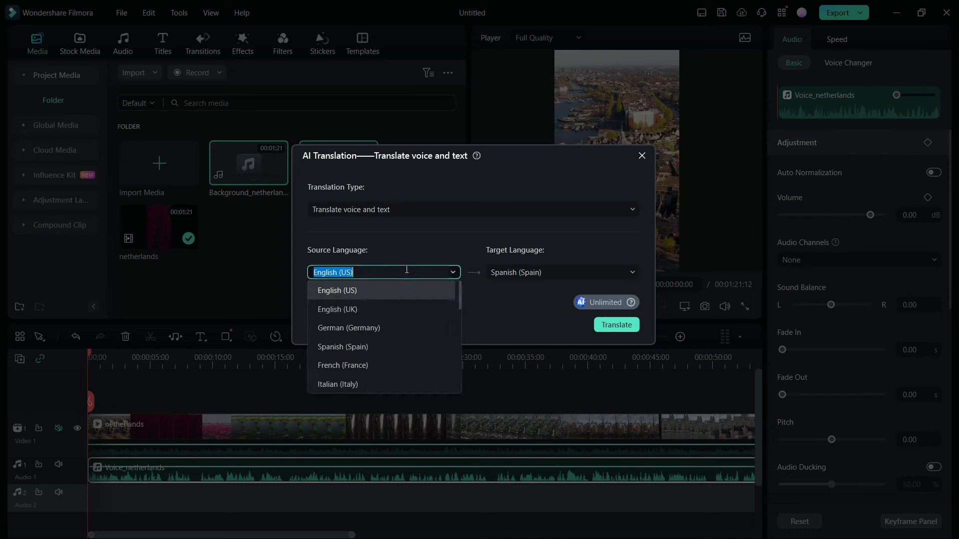
mouse_move(372, 295)
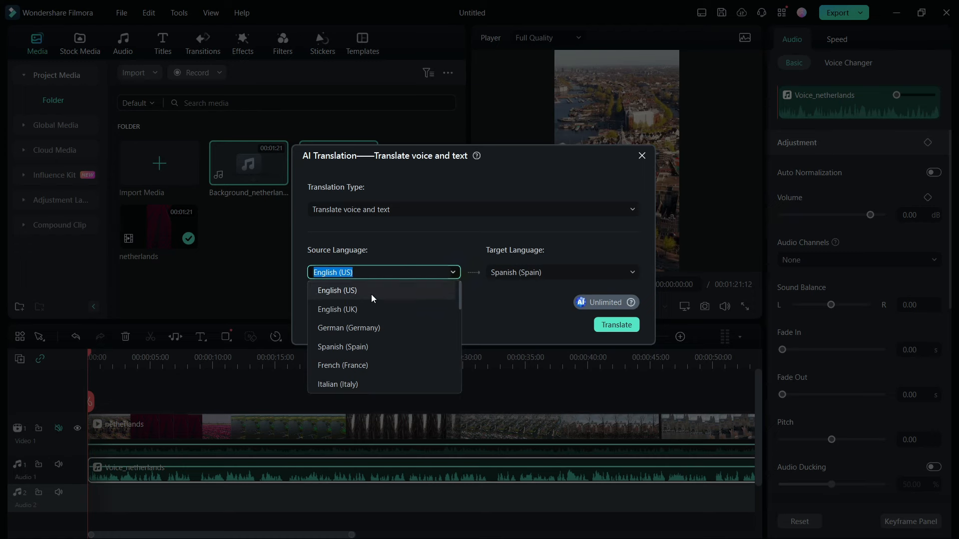
left_click(336, 290)
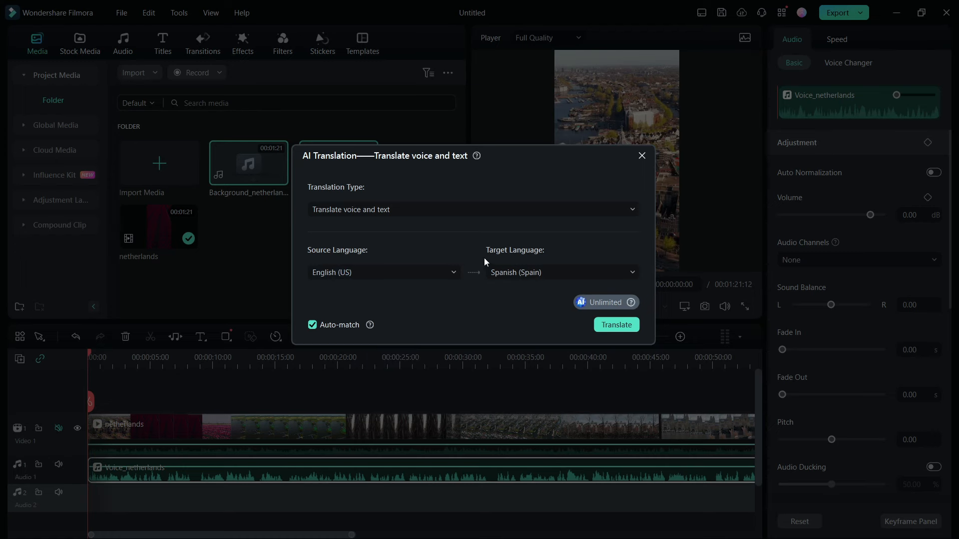
left_click(559, 271)
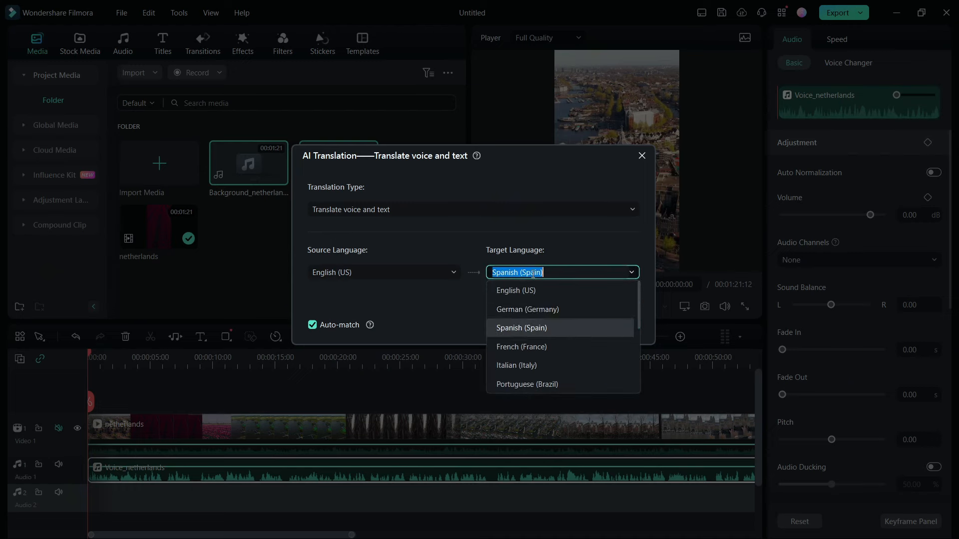
scroll("down", 3)
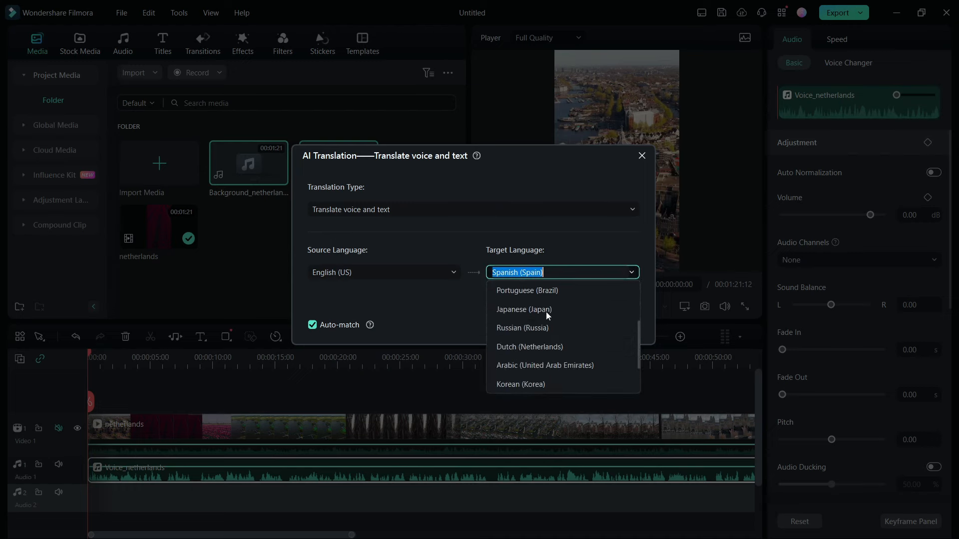
scroll("down", 3)
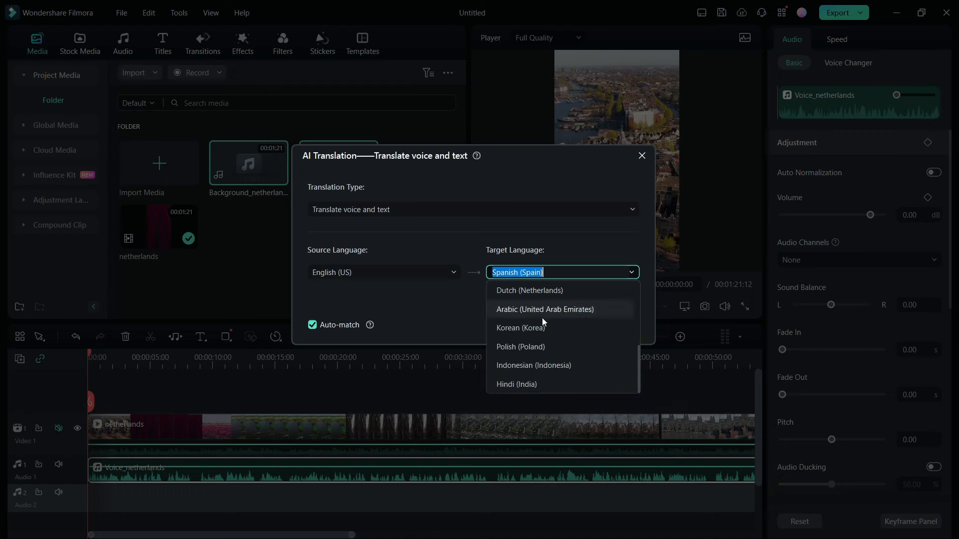
scroll("up", 3)
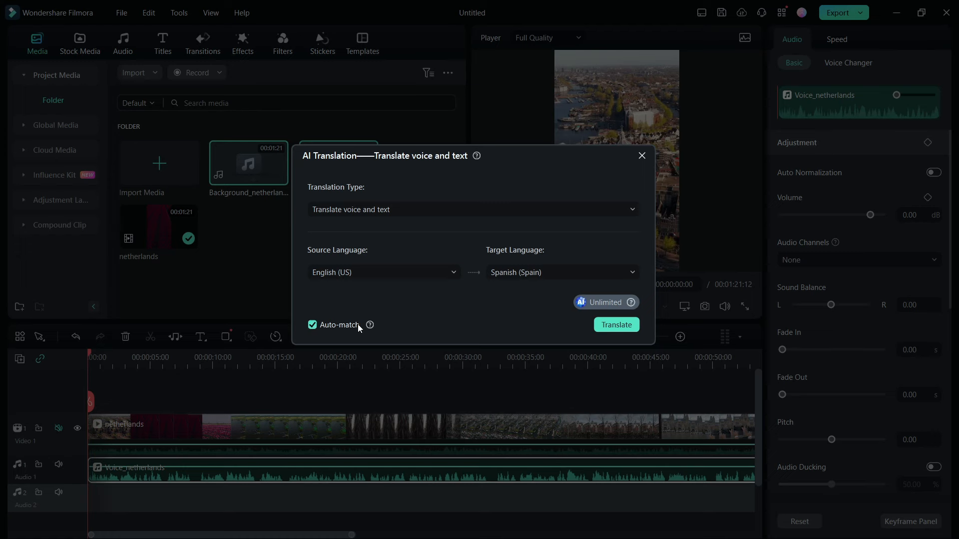
mouse_move(369, 325)
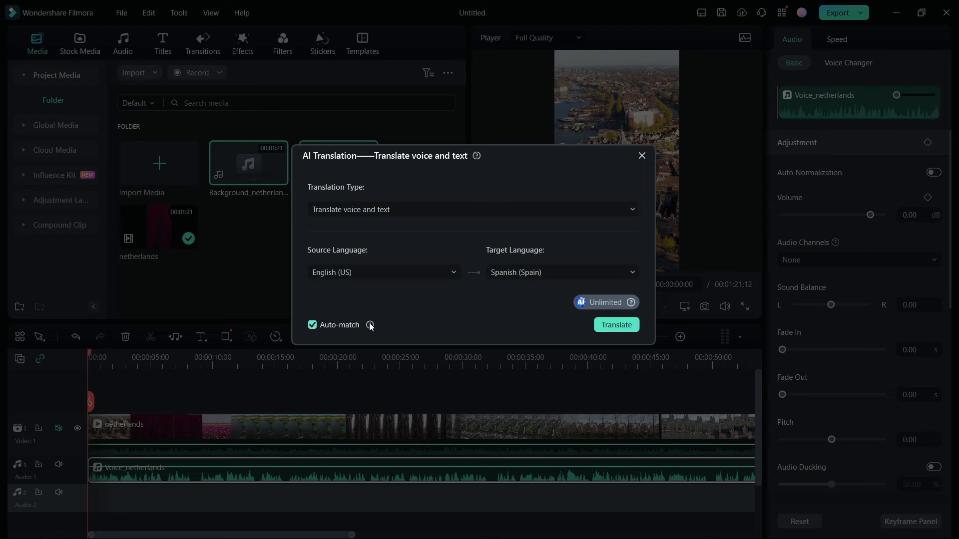
mouse_move(369, 325)
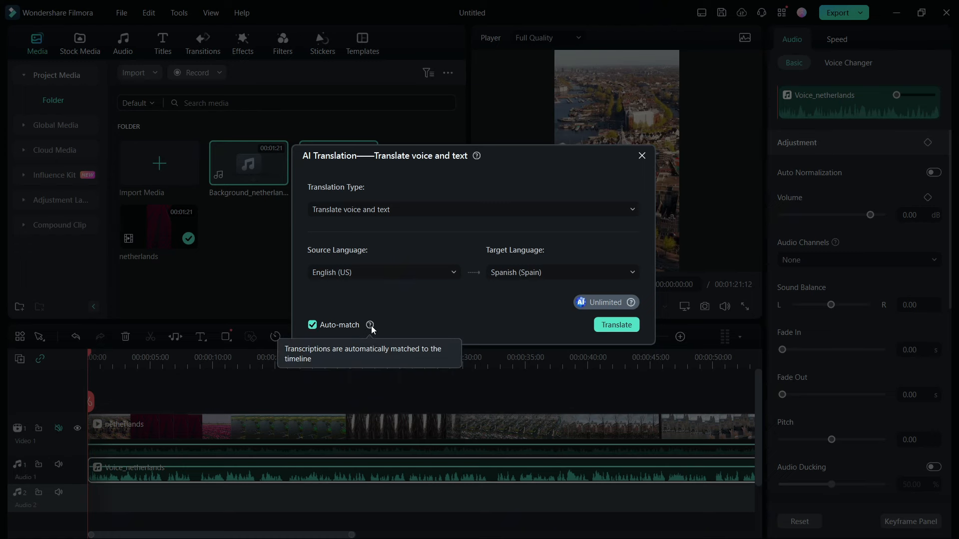
mouse_move(314, 330)
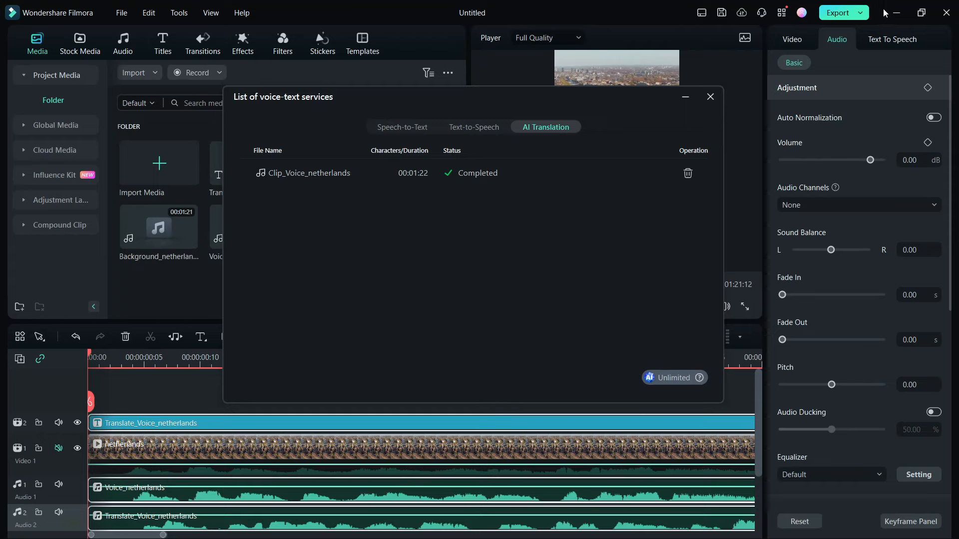
mouse_move(679, 120)
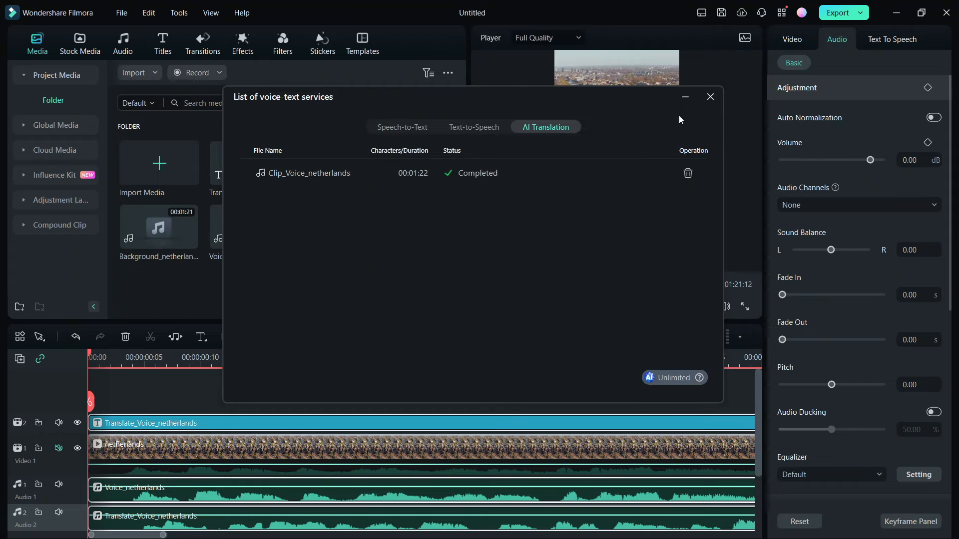
- Close the voice-text services list and preview the translated Spanish voice track
left_click(709, 97)
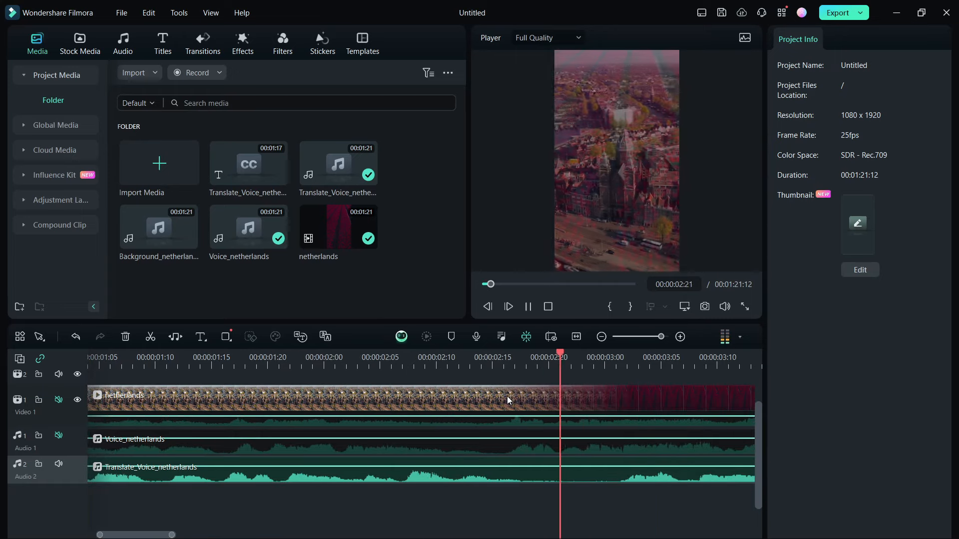
left_click(527, 307)
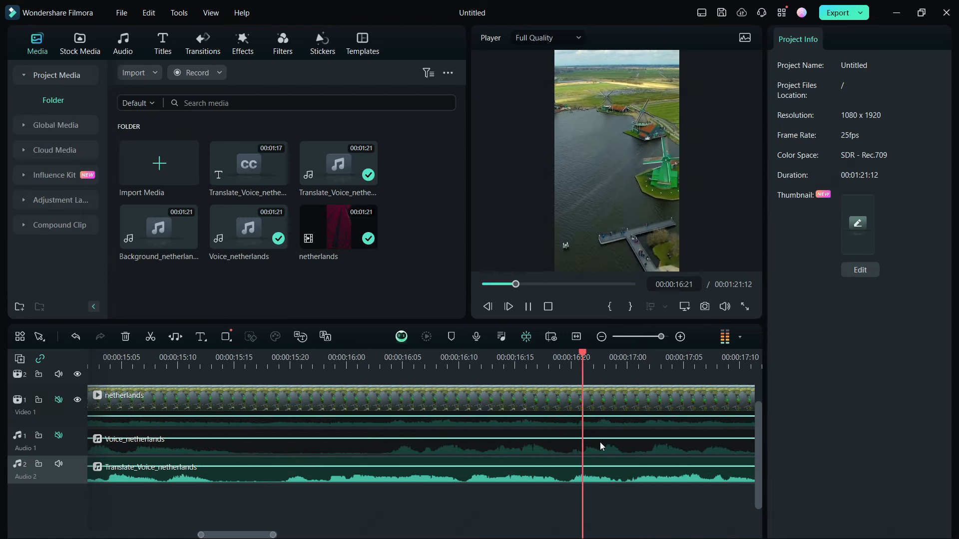
left_click(508, 307)
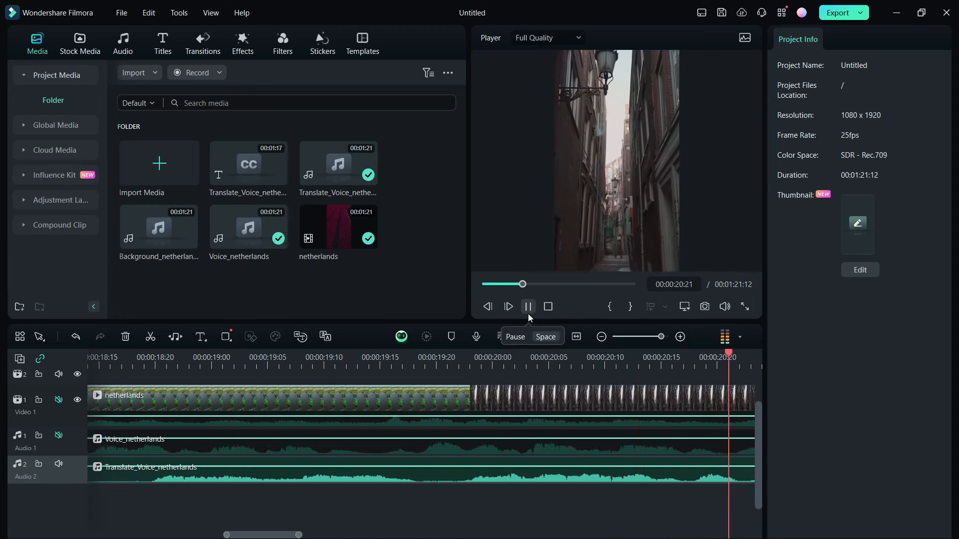
left_click(527, 306)
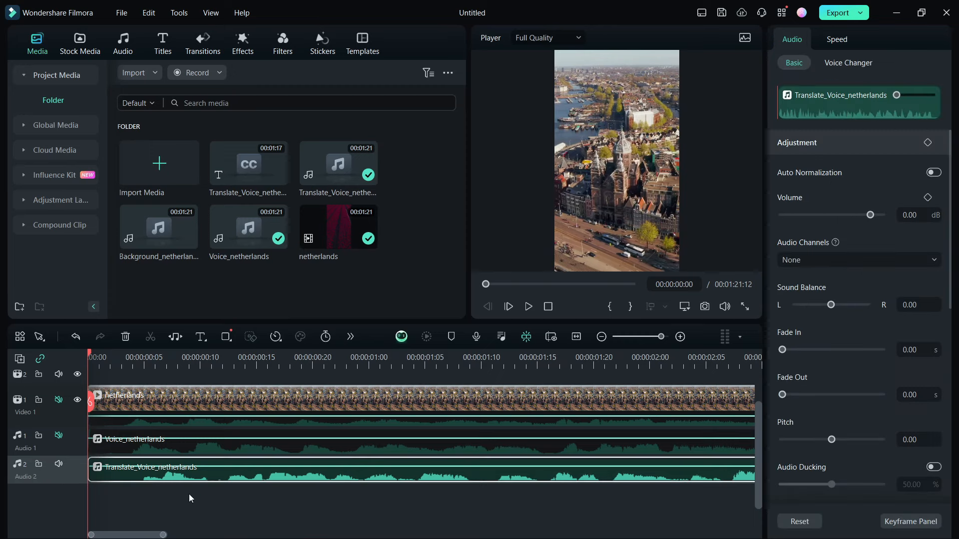
- Generate Speech-to-Text from the Spanish voice translated to English (US), producing the Clip_Voice_netherlands subtitles for editing
left_click(349, 336)
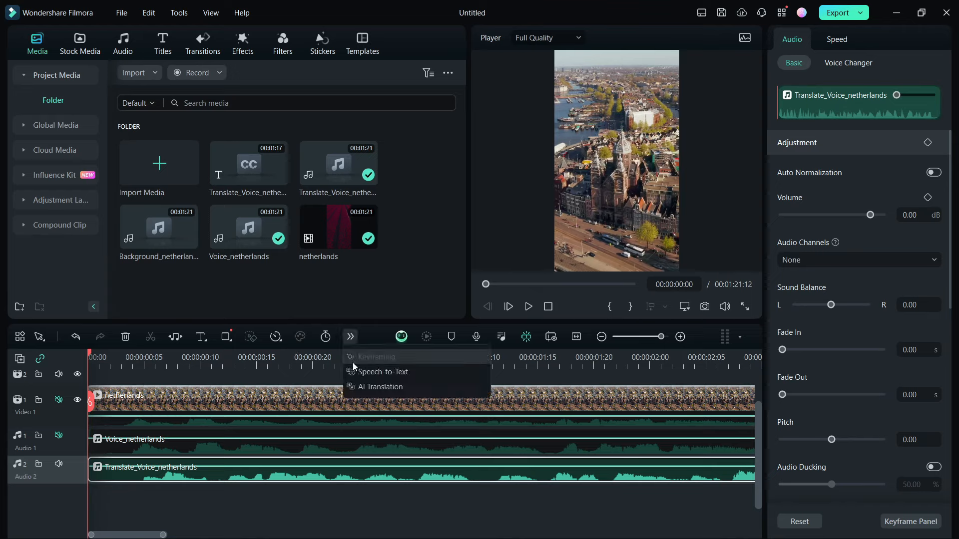
left_click(381, 371)
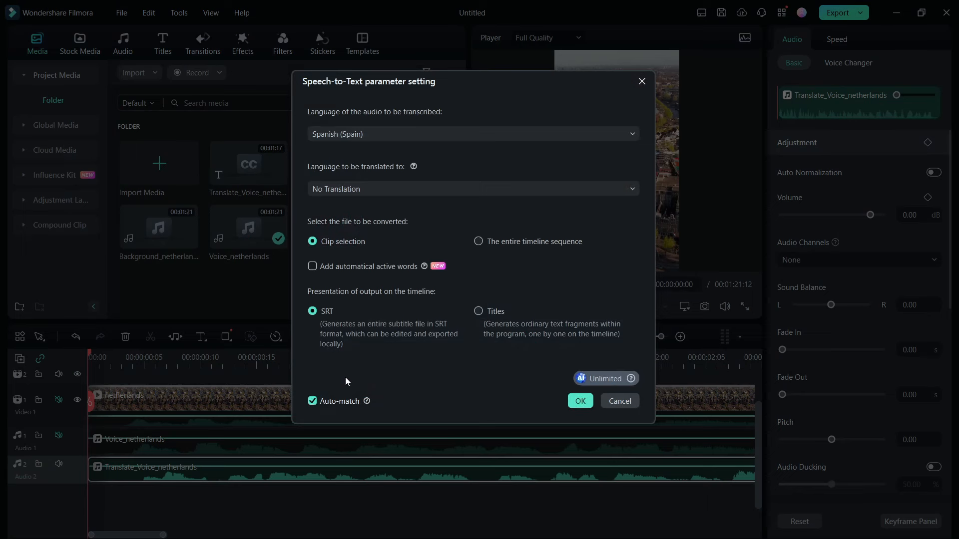
mouse_move(335, 123)
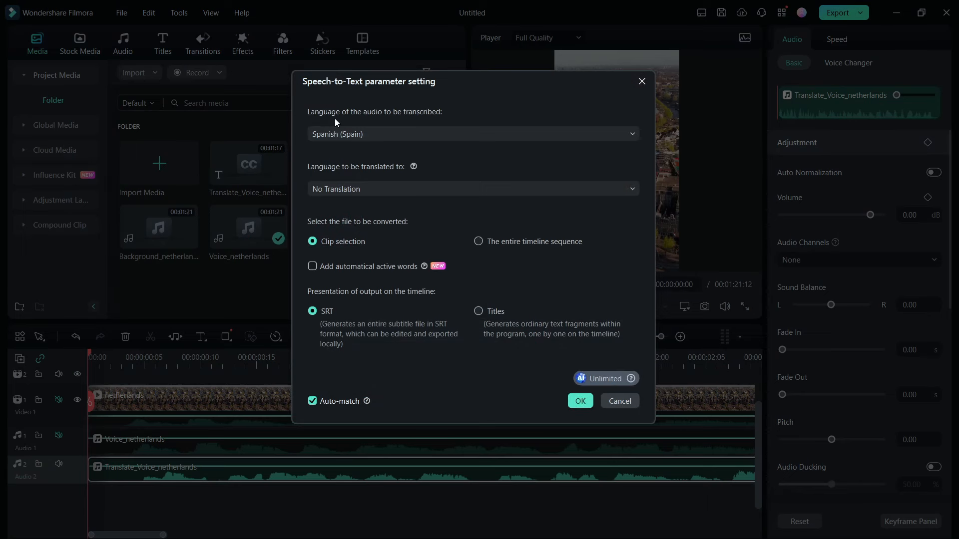
mouse_move(364, 113)
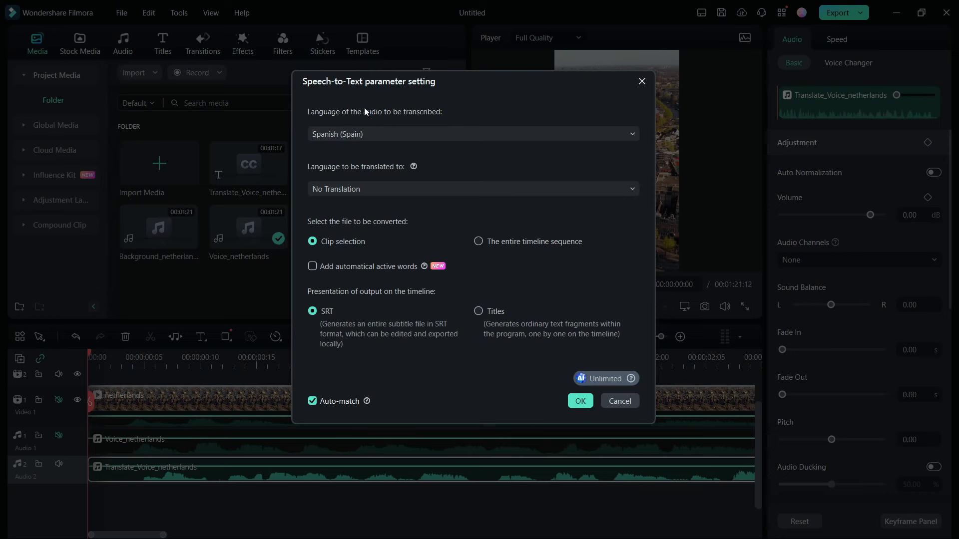
left_click(473, 134)
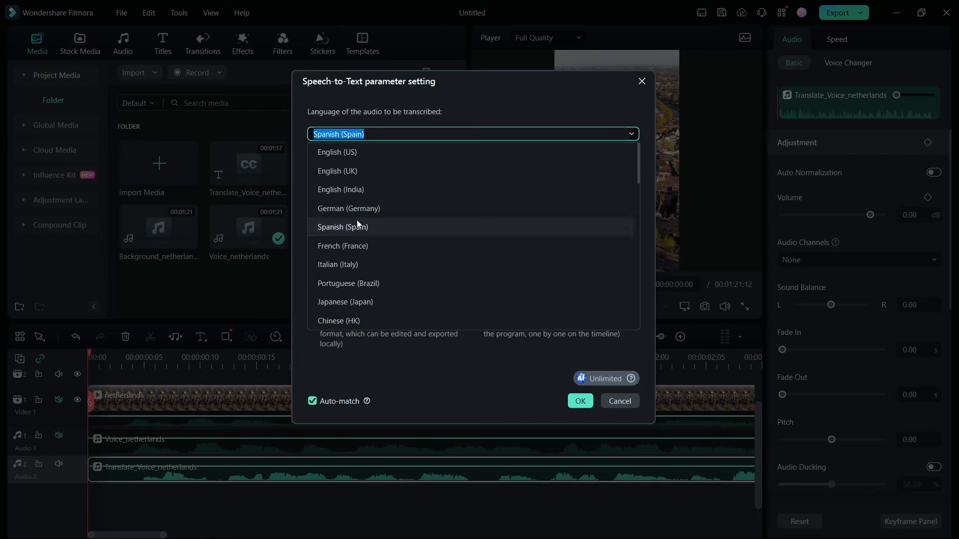
left_click(343, 226)
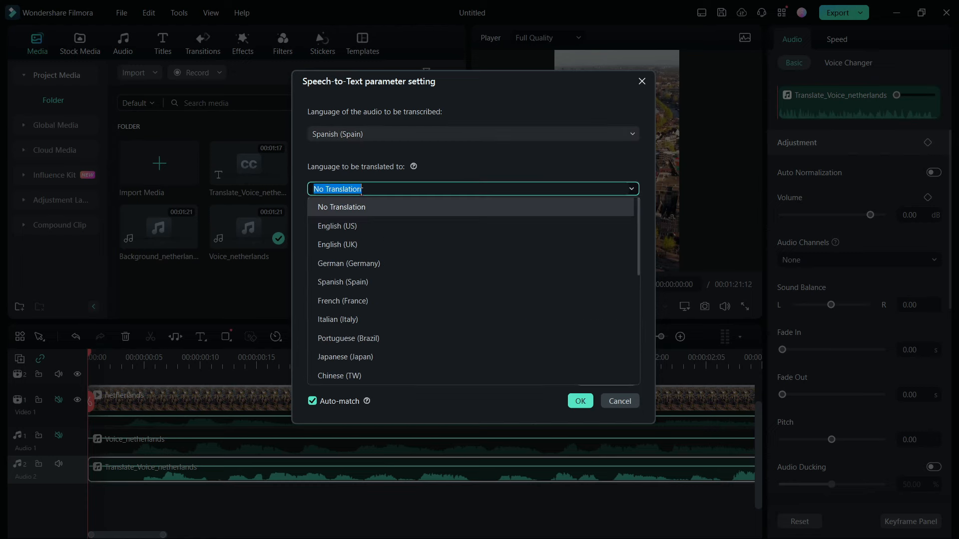
mouse_move(361, 228)
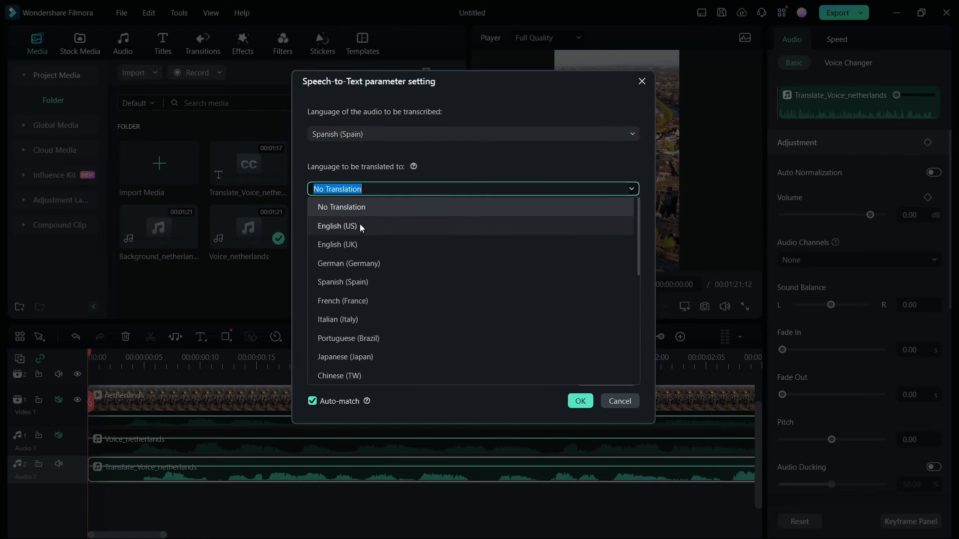
left_click(336, 226)
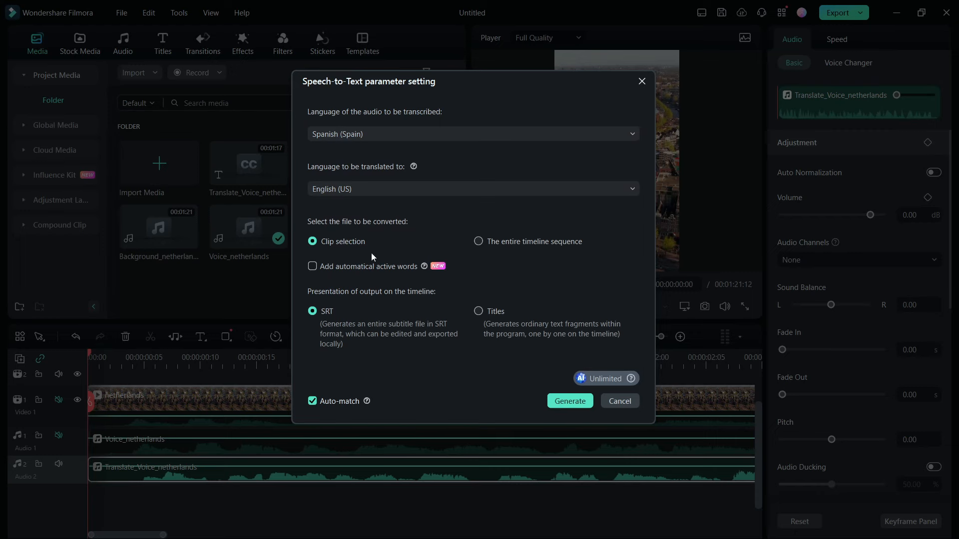
mouse_move(331, 255)
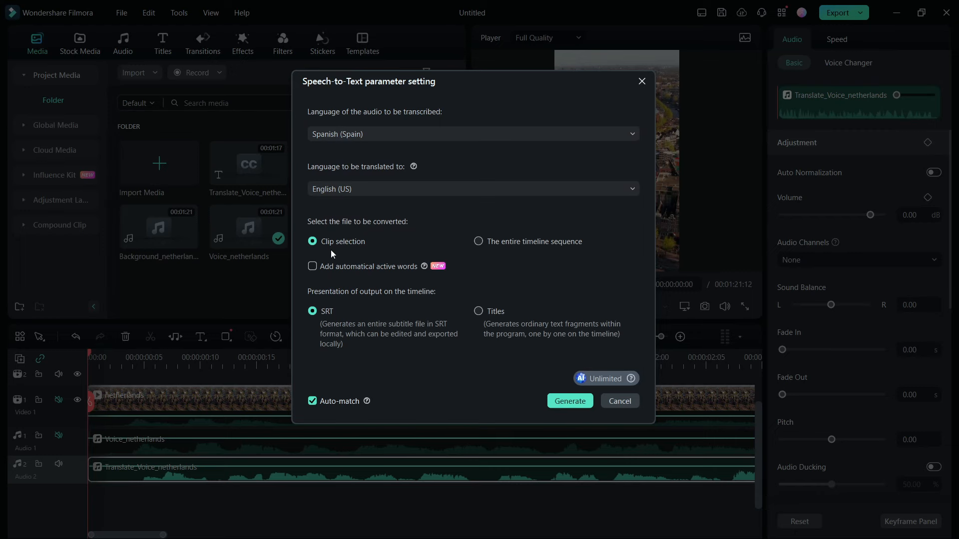
mouse_move(457, 262)
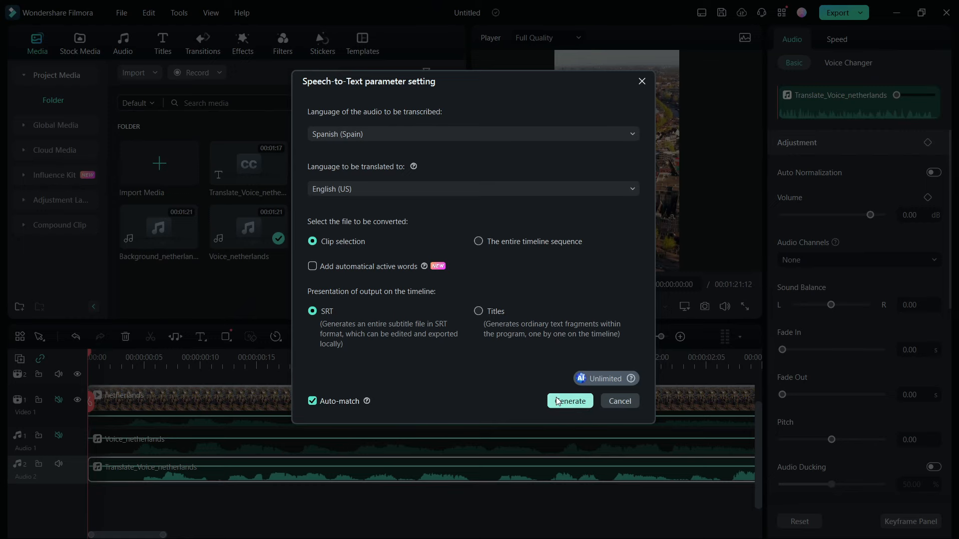
left_click(568, 402)
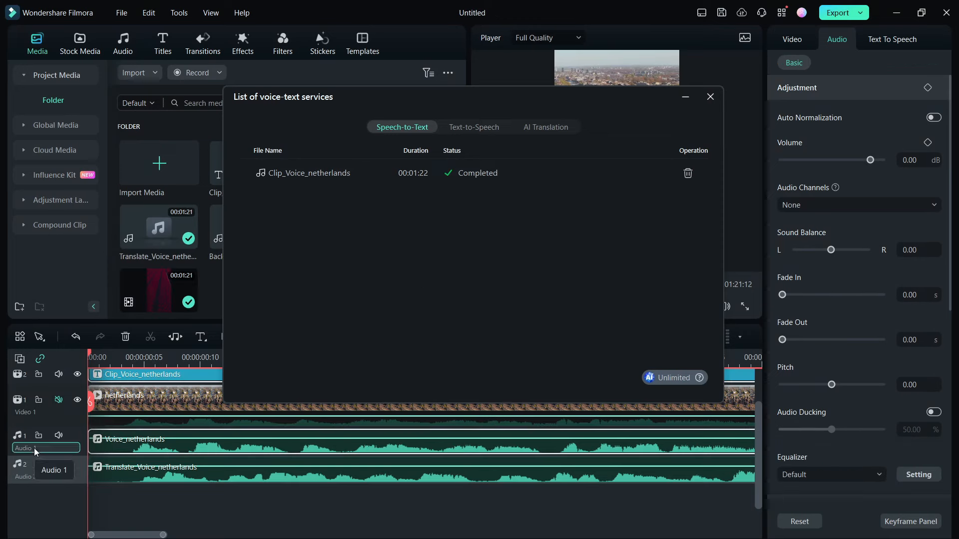
left_click(710, 97)
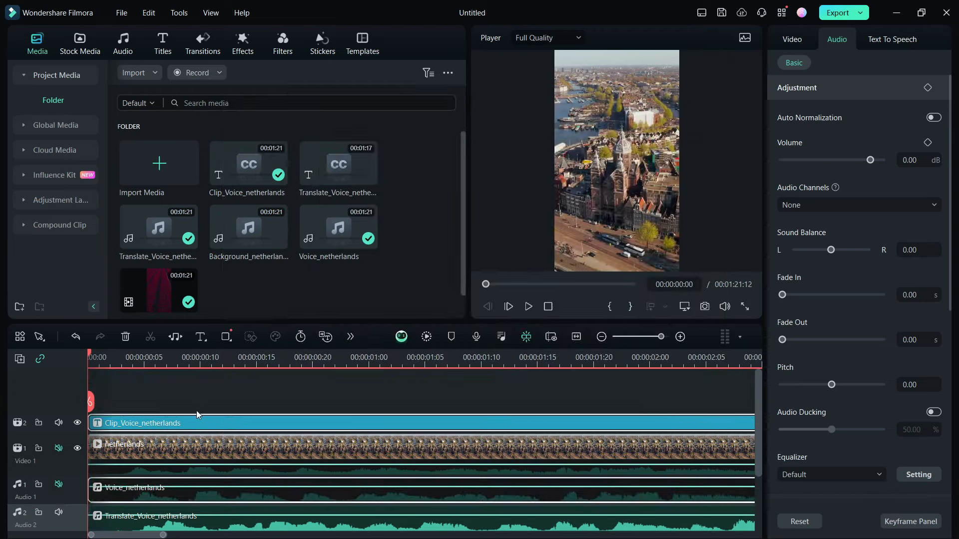
left_click(527, 307)
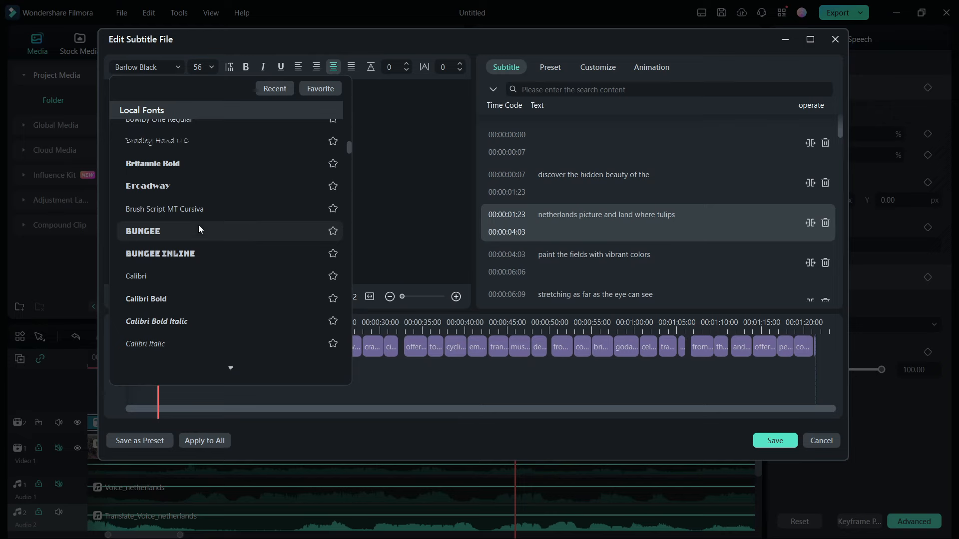
- Style the subtitles in Bungee with an orange-gradient preset and a Typewriter entry animation, then save
left_click(142, 231)
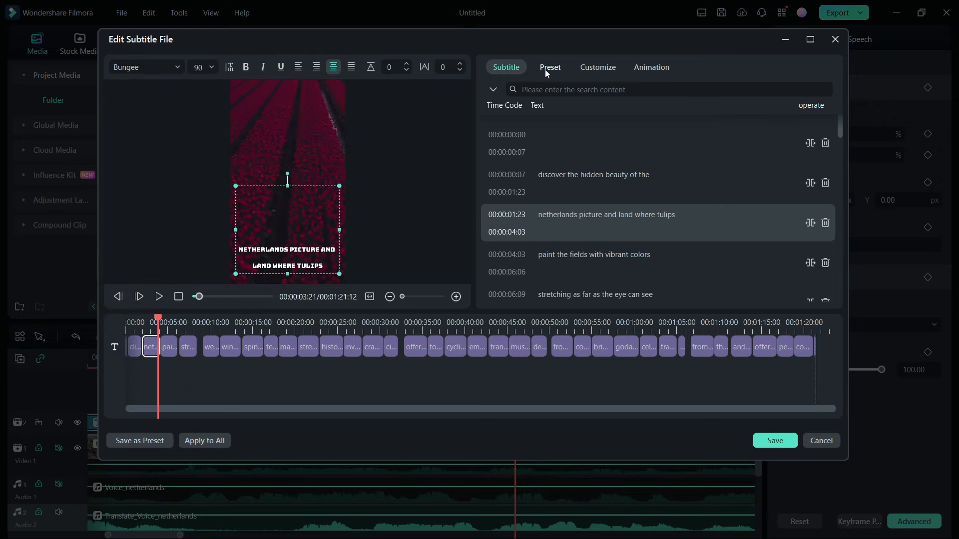
left_click(548, 67)
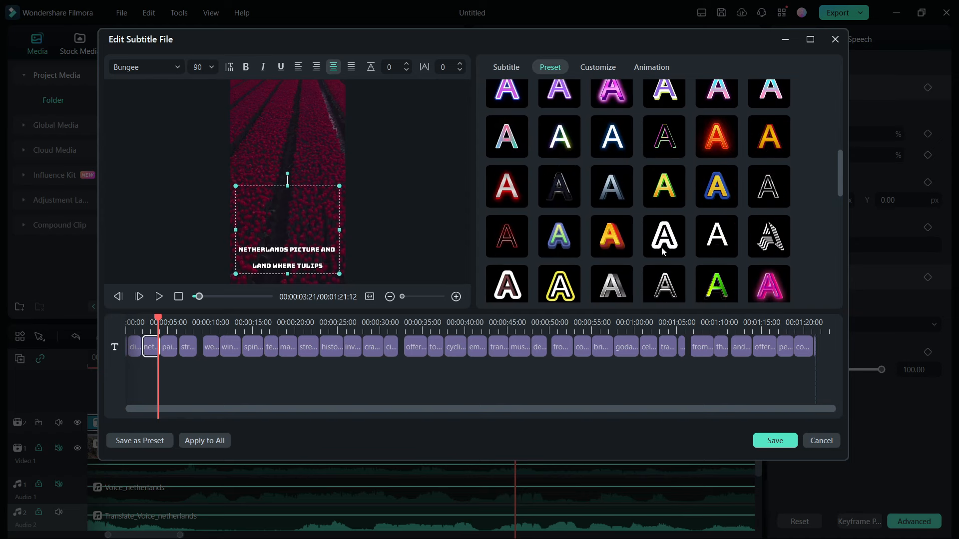
left_click(597, 67)
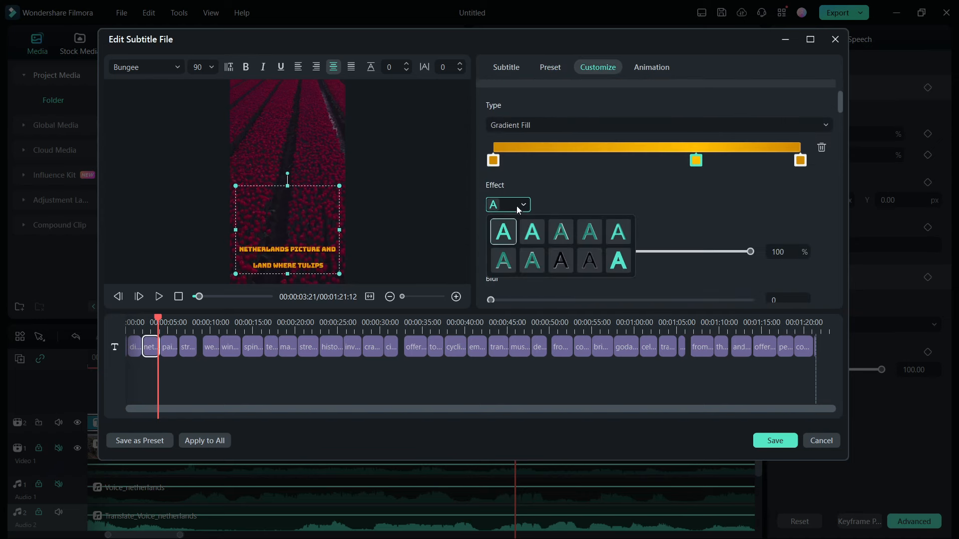
left_click(651, 67)
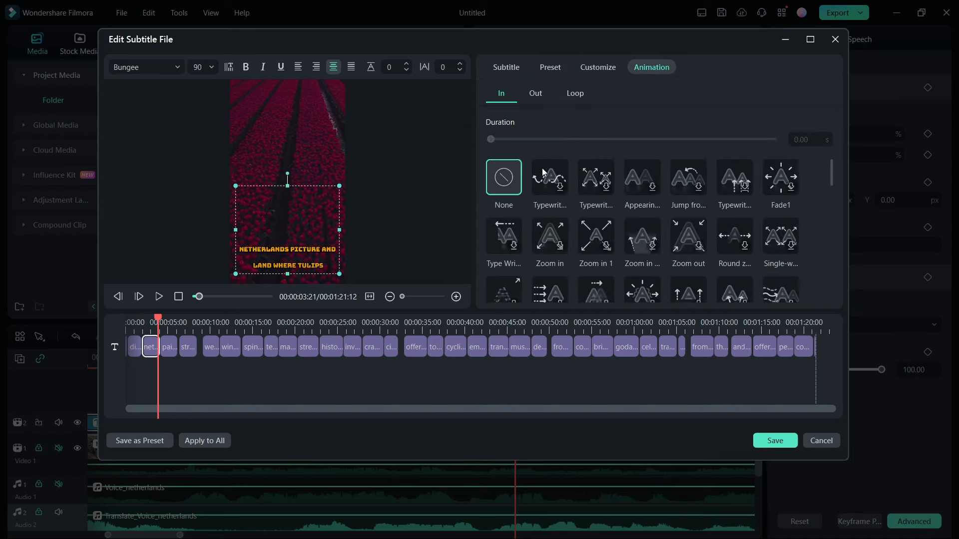
left_click(548, 177)
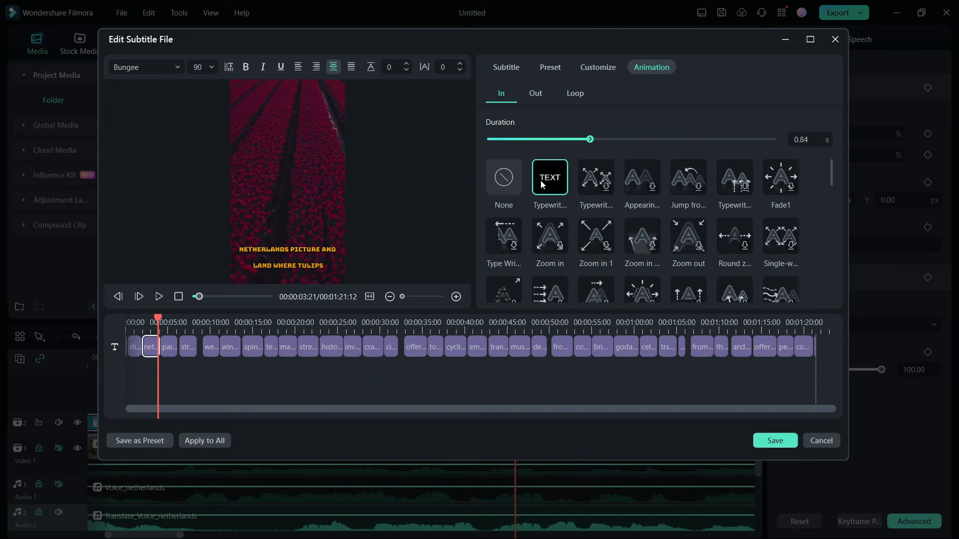
left_click(204, 440)
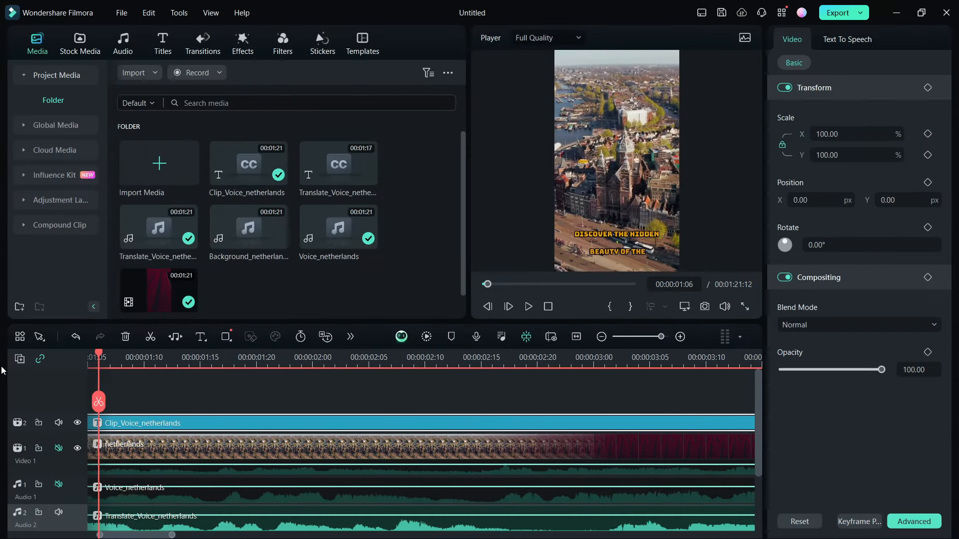
- Move the playhead 15 frames in, then set Text To Speech to English (US) with the Custom Voices category
left_click(414, 357)
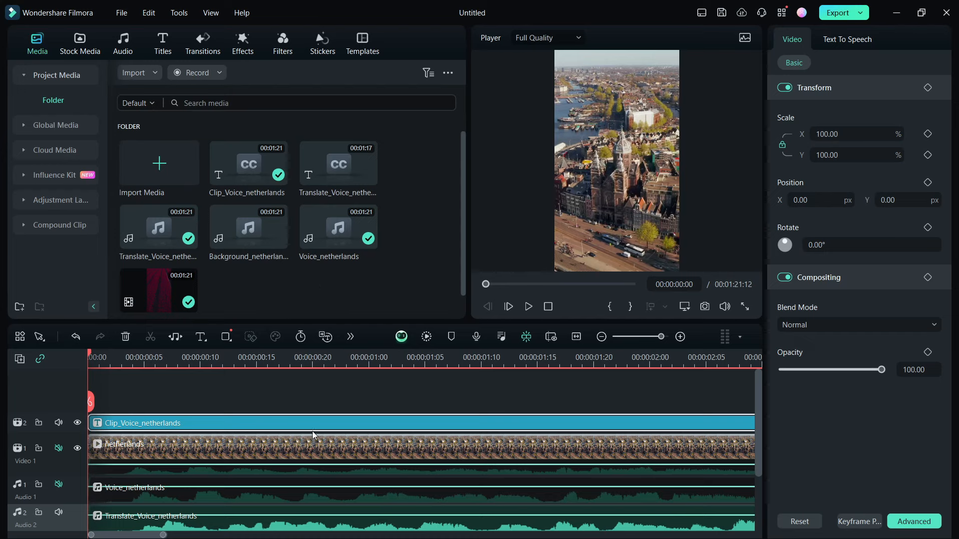
left_click(255, 358)
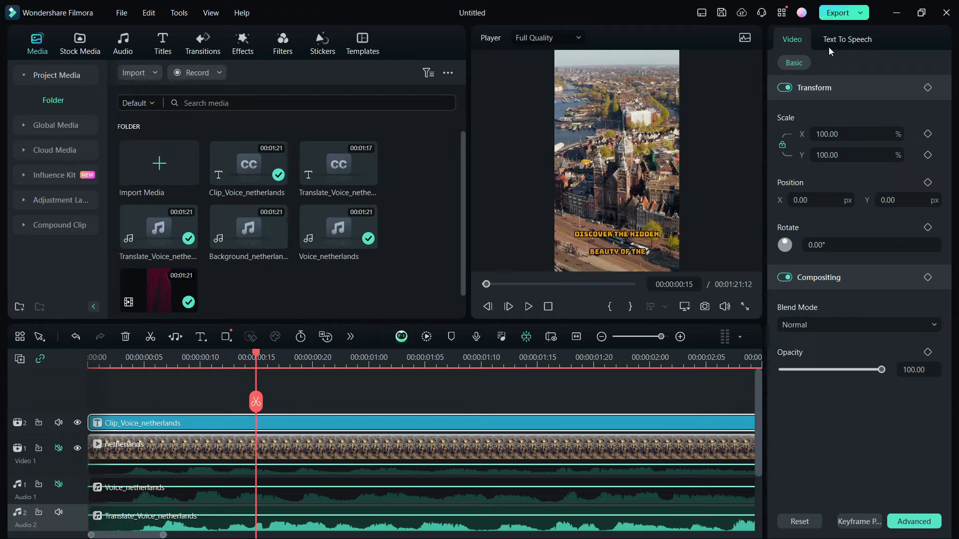
mouse_move(852, 43)
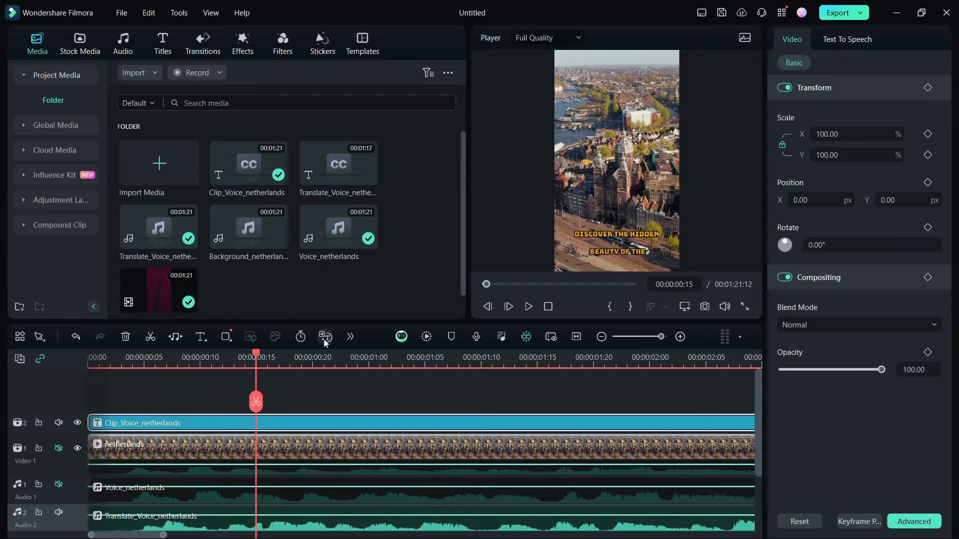
left_click(349, 337)
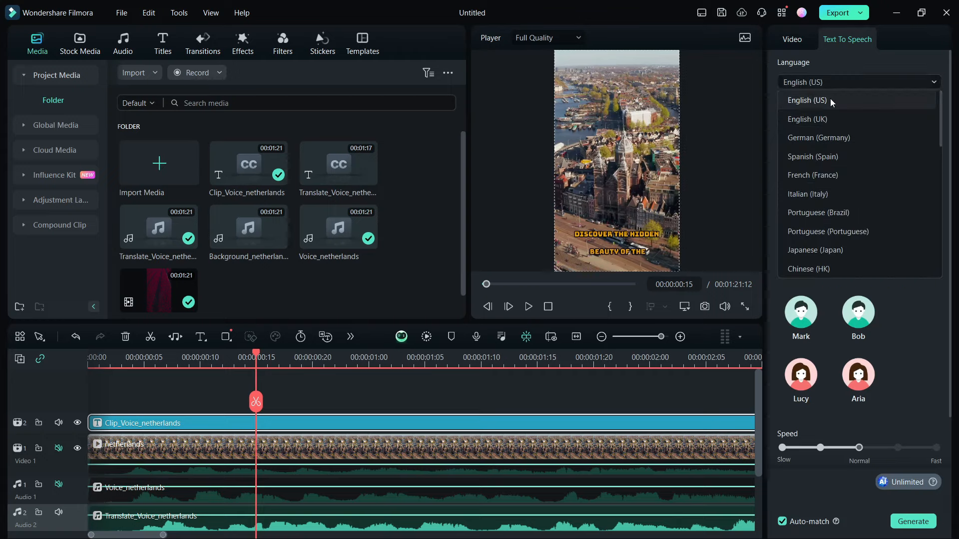
left_click(806, 99)
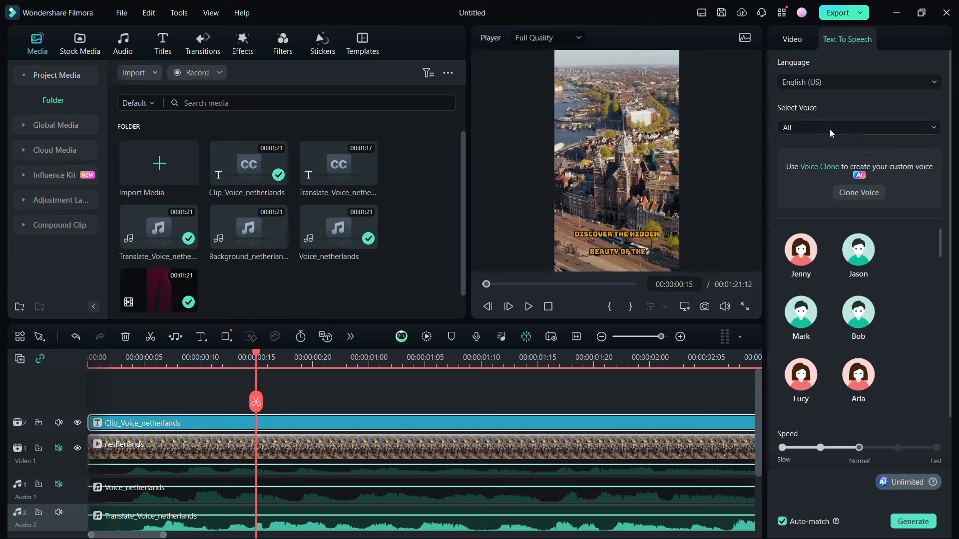
left_click(857, 127)
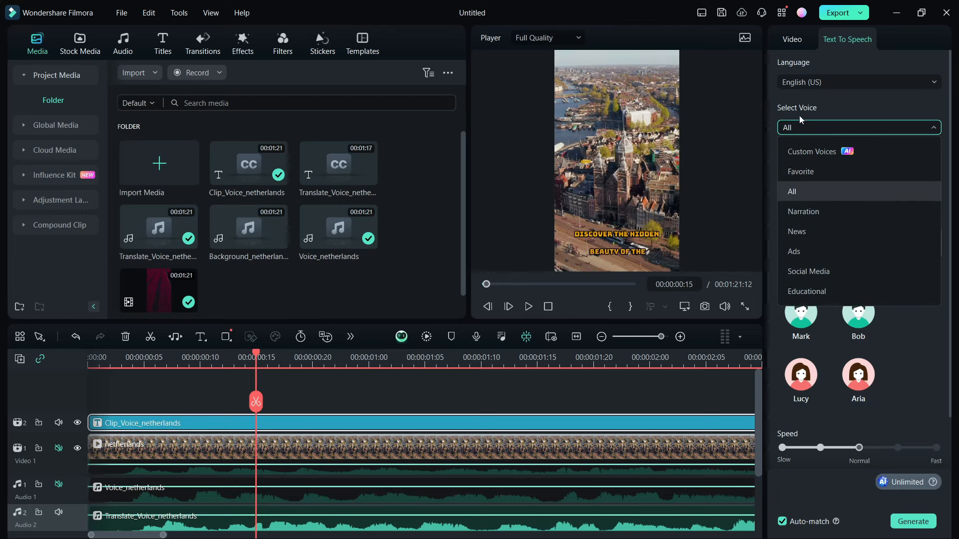
mouse_move(862, 251)
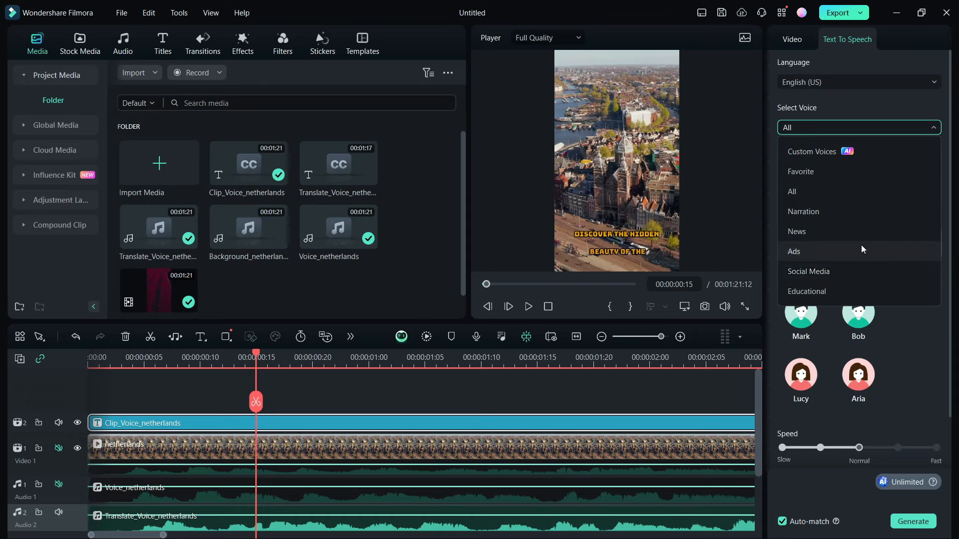
left_click(812, 152)
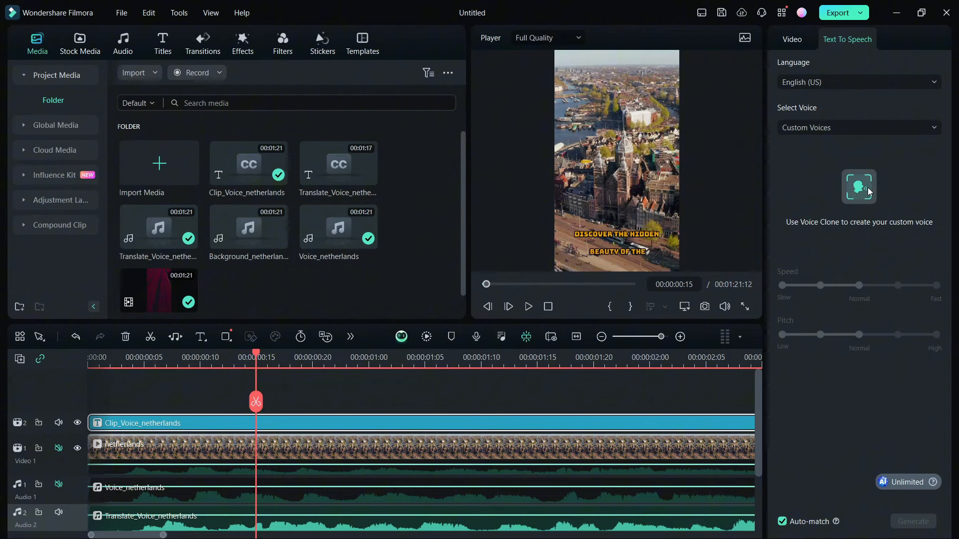
mouse_move(898, 181)
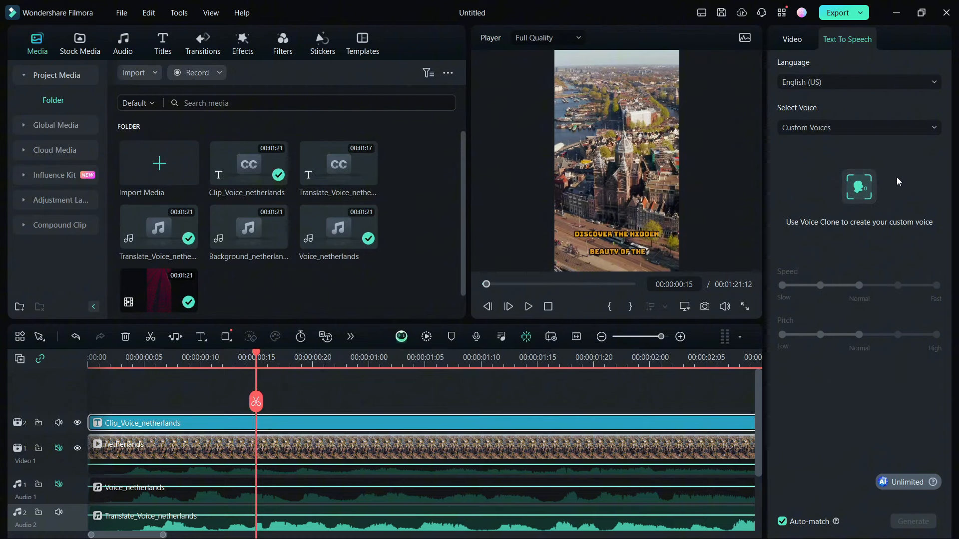
- Start a new cloned custom voice and record the 11-second consent statement
left_click(859, 187)
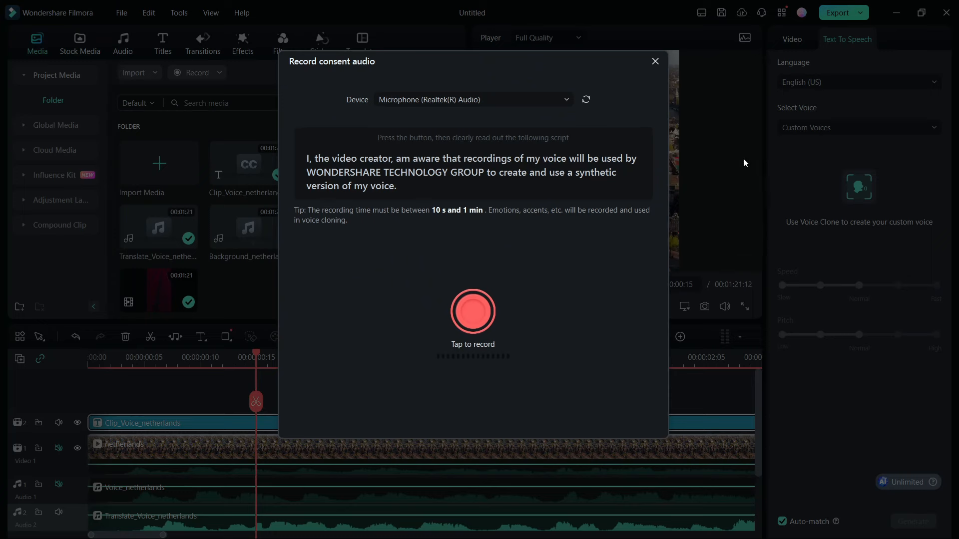
mouse_move(503, 368)
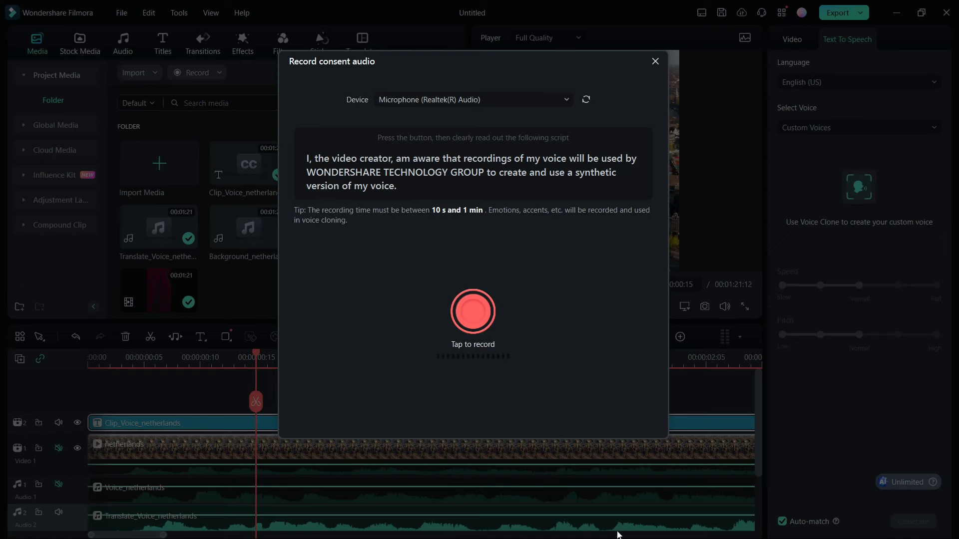
left_click(470, 100)
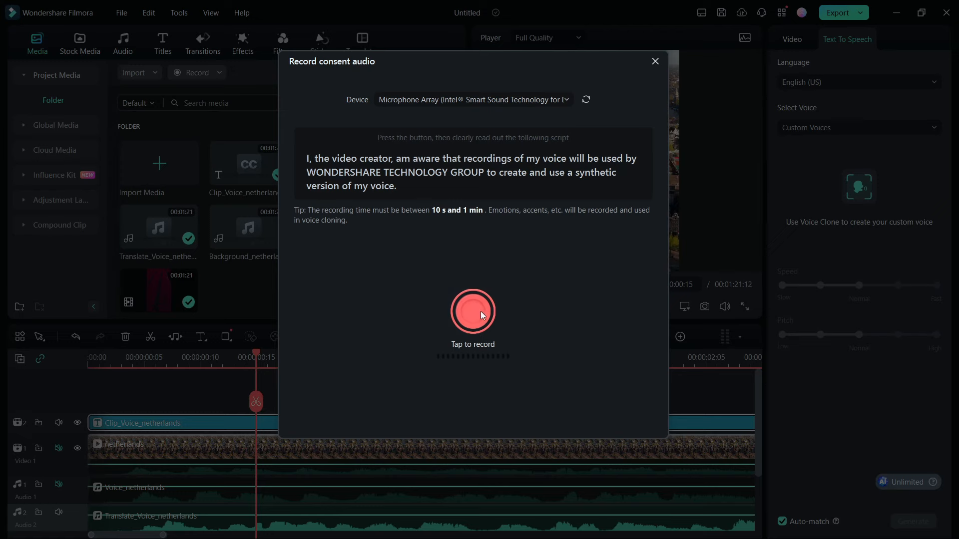
left_click(473, 310)
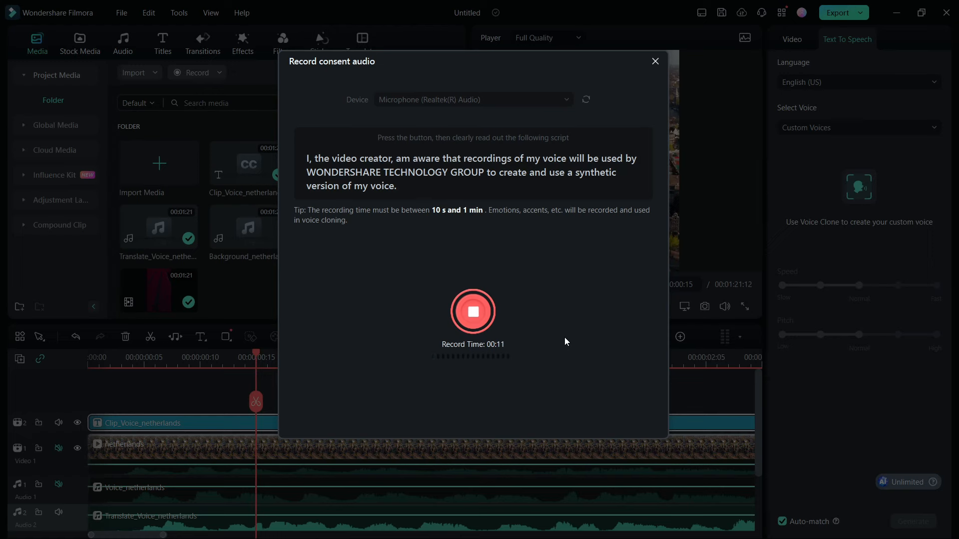
left_click(472, 309)
type("Devid")
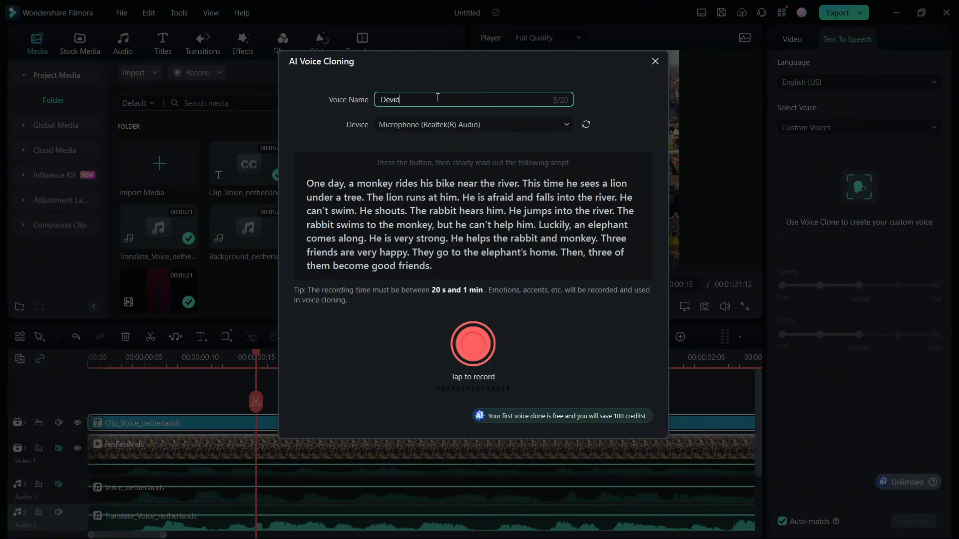
- Select the Realtek microphone and record a 27-second reading of the cloning script
left_click(563, 123)
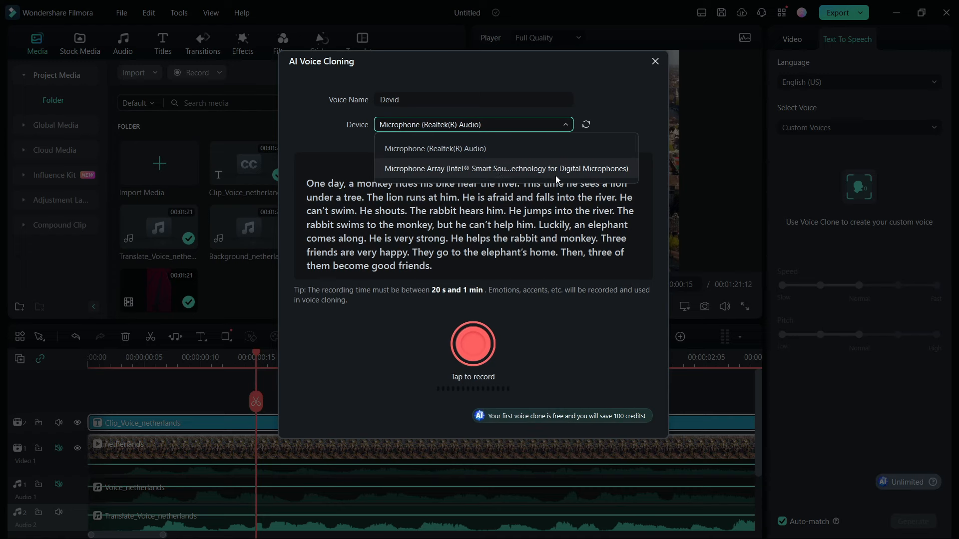
left_click(434, 149)
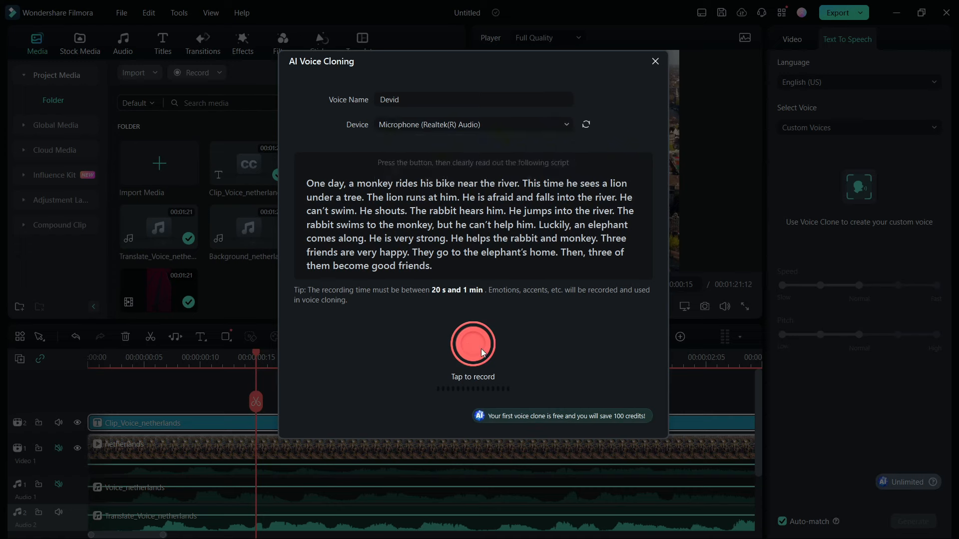
left_click(472, 343)
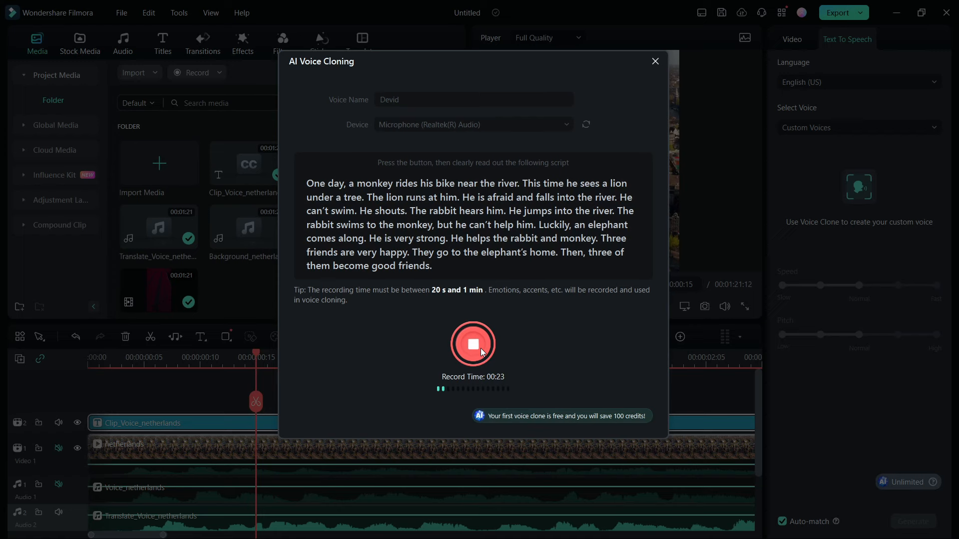
left_click(472, 342)
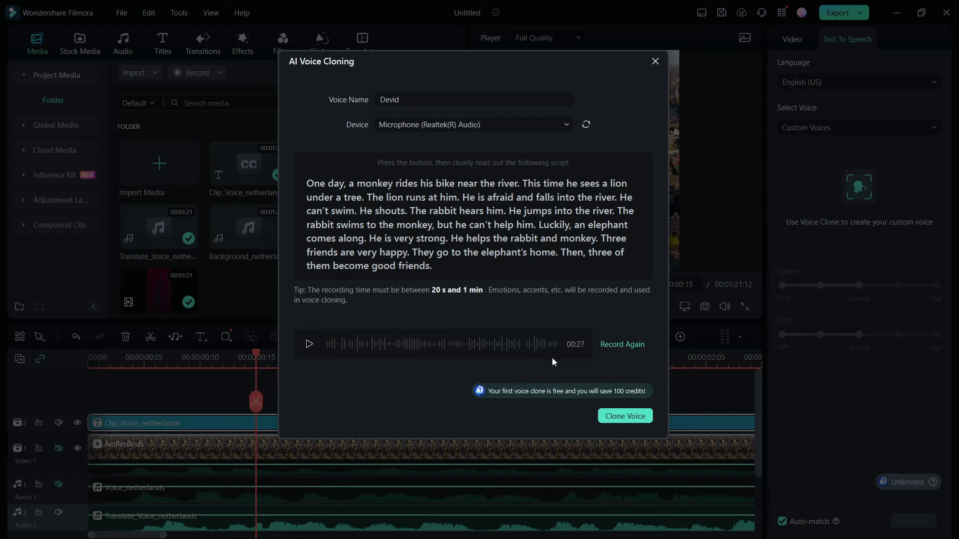
- Play back the recorded sample and submit it as the cloned voice Dave
left_click(472, 123)
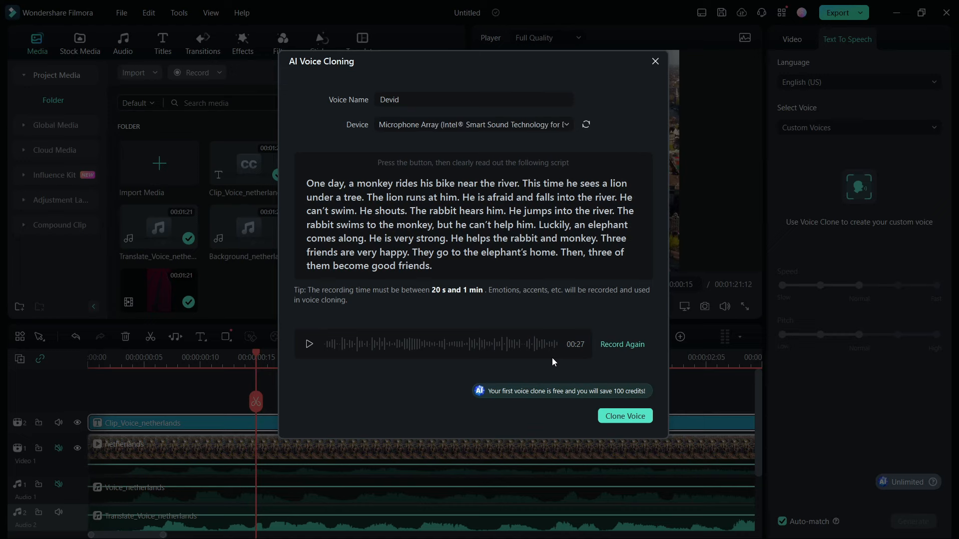
left_click(310, 343)
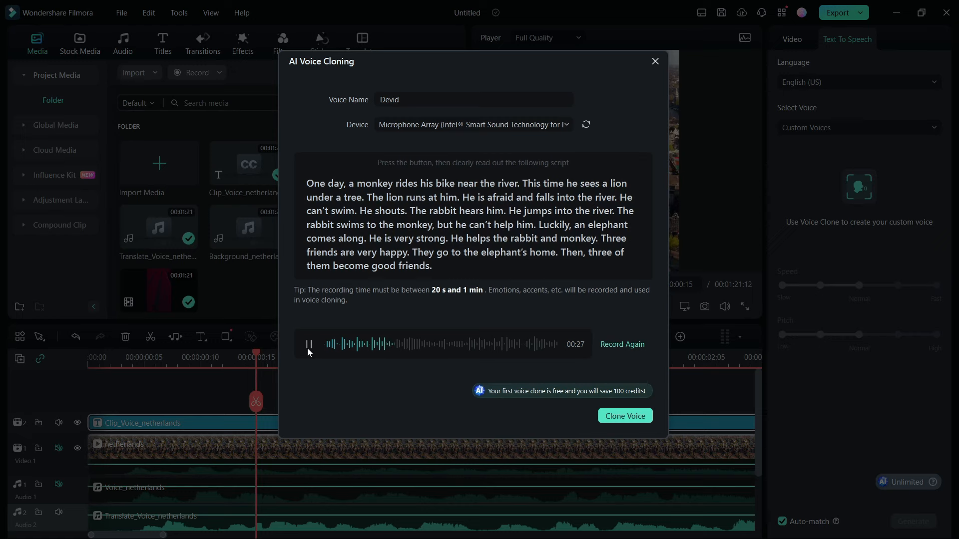
left_click(309, 343)
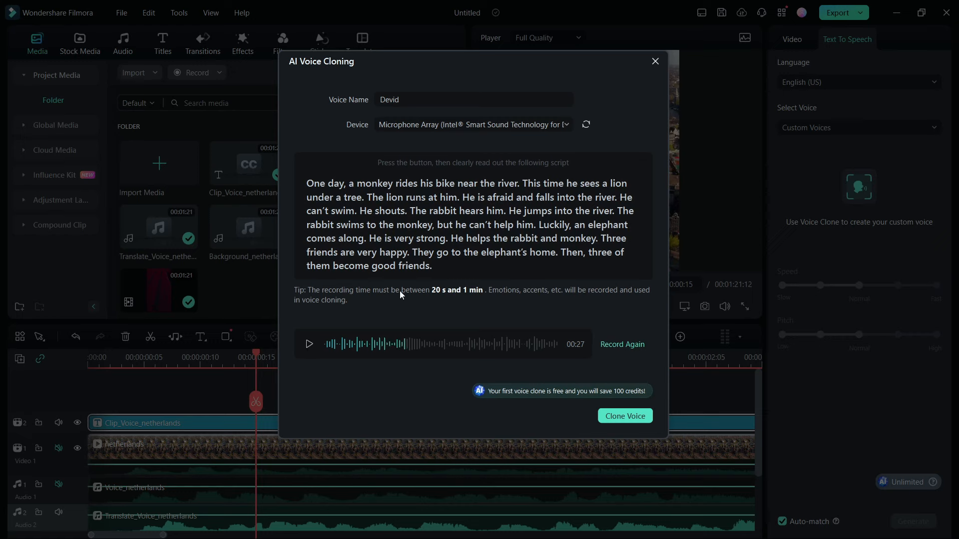
mouse_move(622, 344)
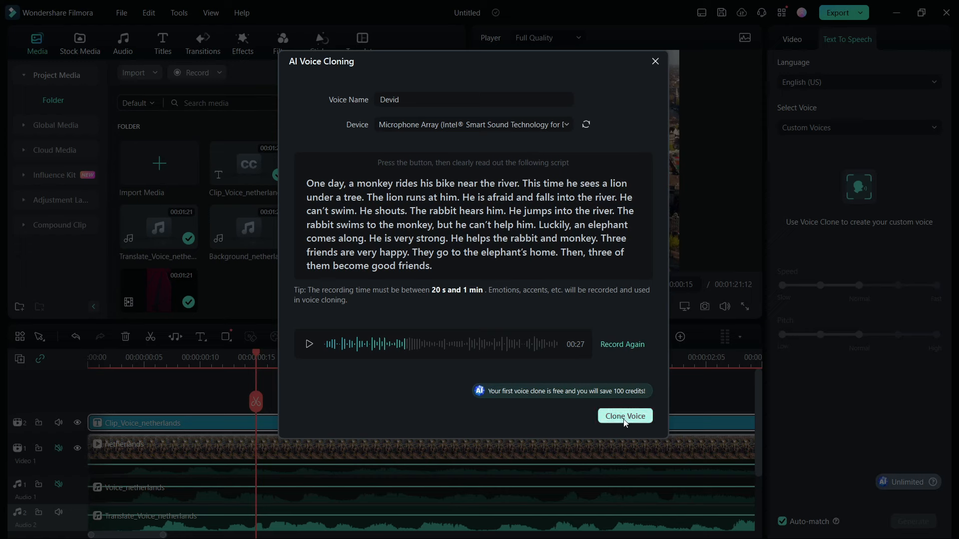
left_click(625, 415)
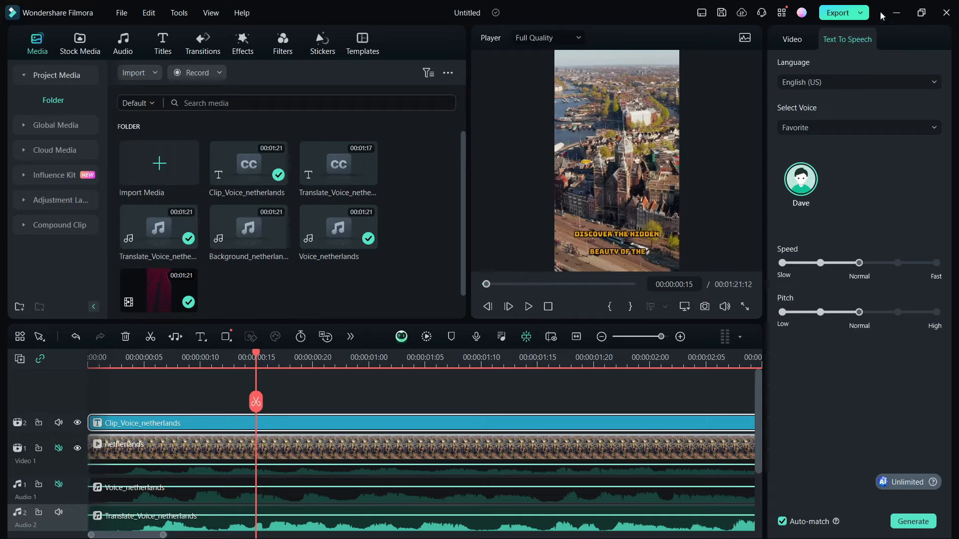
mouse_move(813, 206)
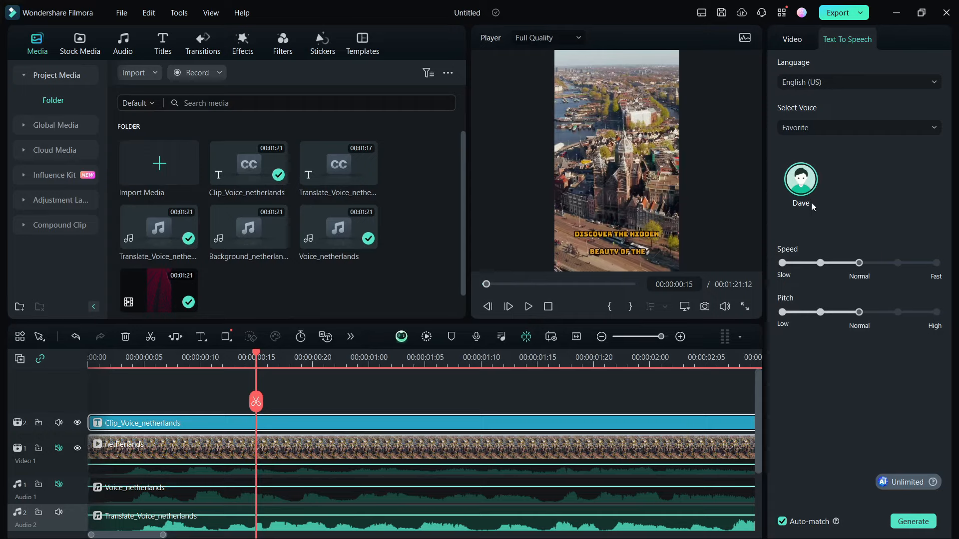
mouse_move(840, 384)
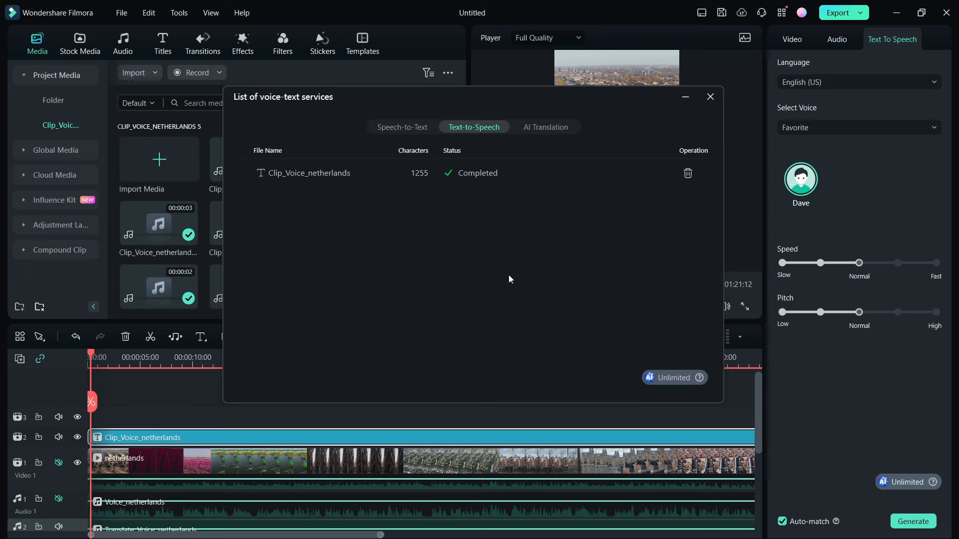
- Close the completed text-to-speech task list after the Dave voice clips are generated
left_click(710, 97)
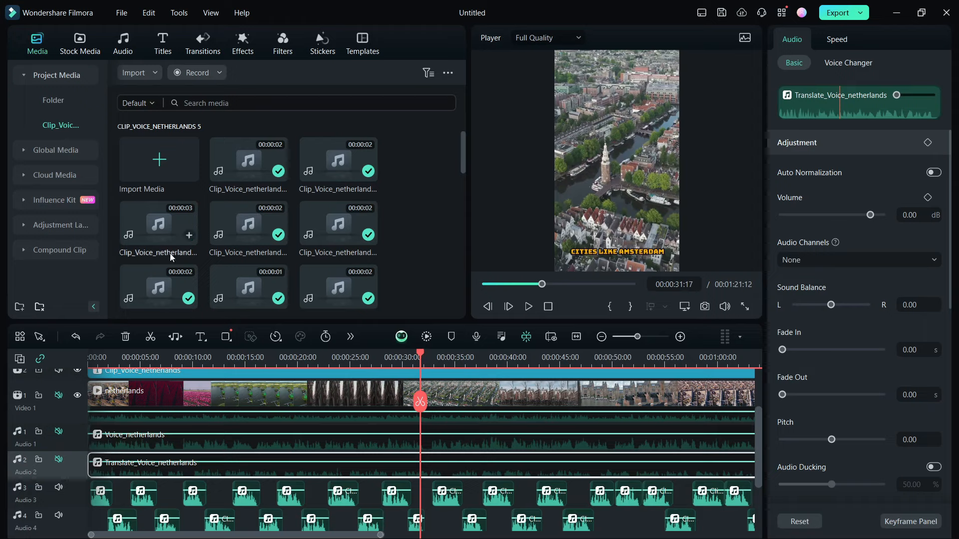
- Generate Romantic Travel AI music onto a fifth track and mute the Translate_Voice_netherlands track
left_click(53, 99)
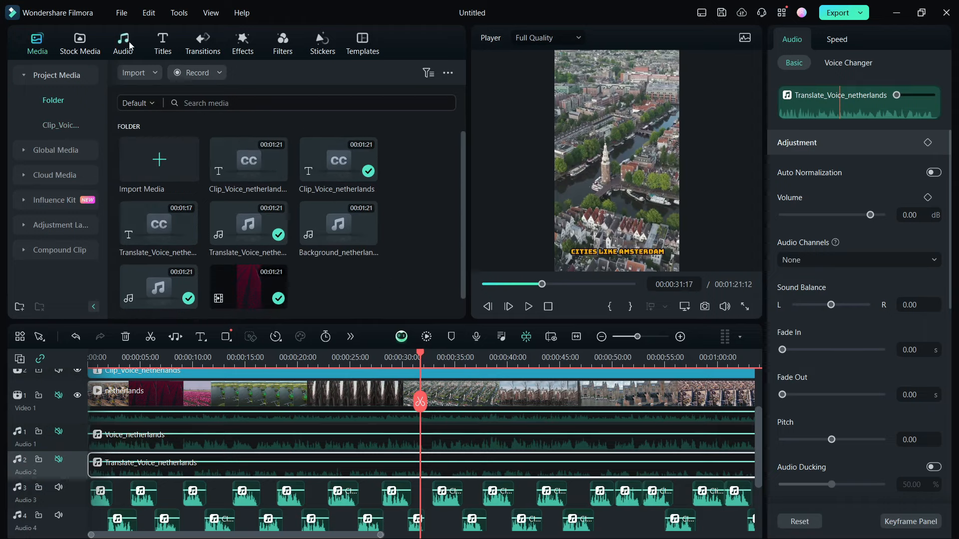
left_click(121, 43)
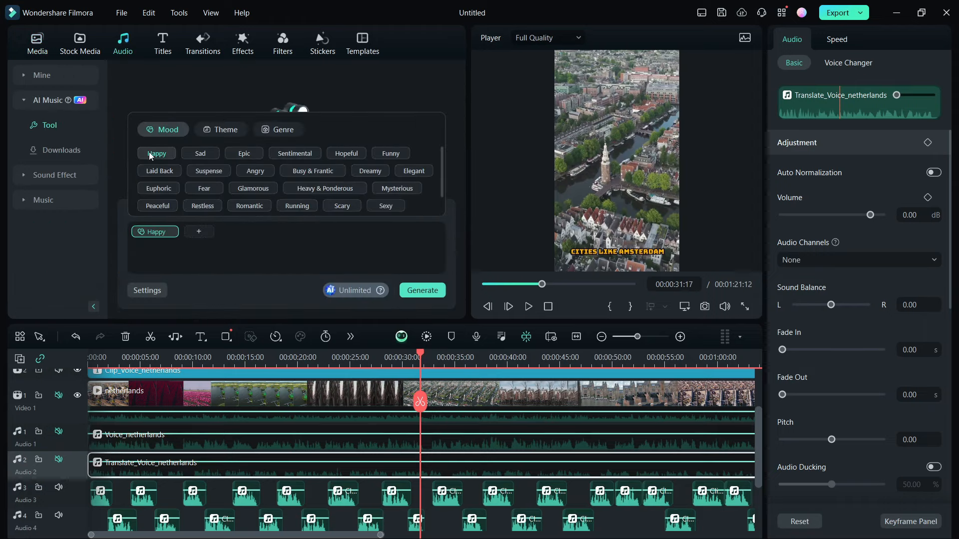
left_click(277, 129)
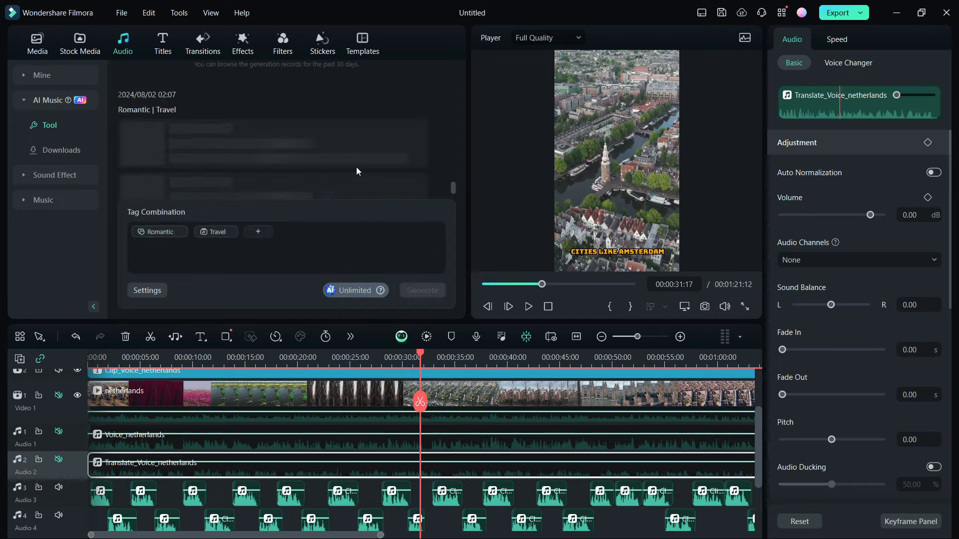
mouse_move(329, 151)
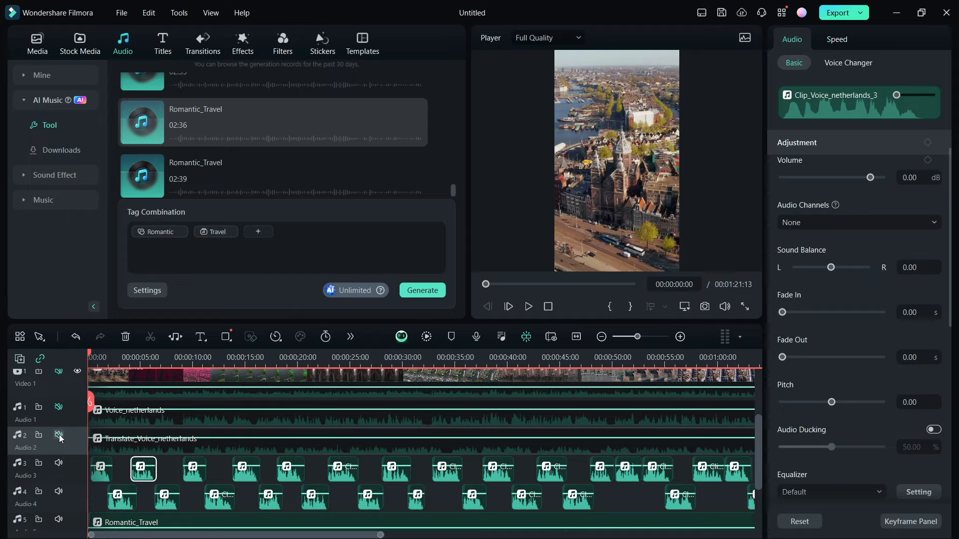
left_click(59, 434)
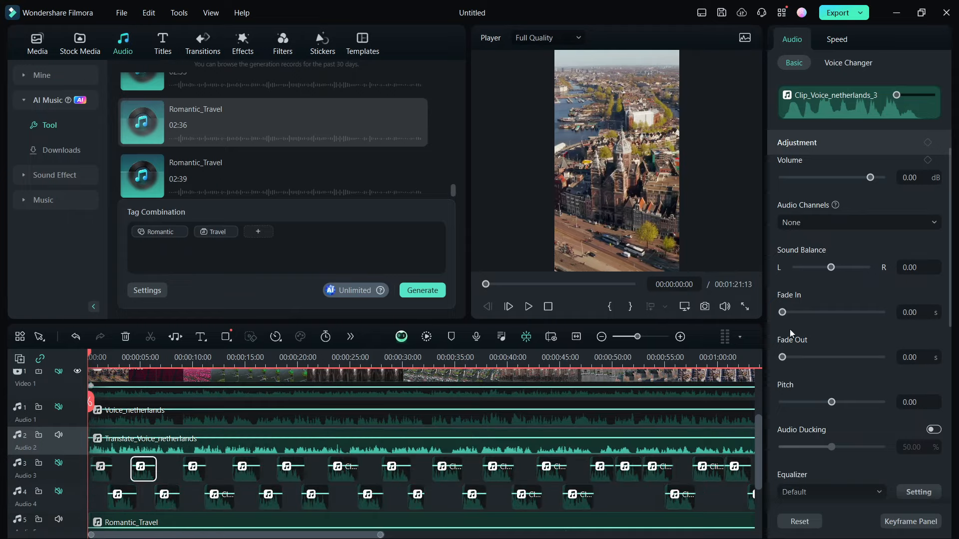
- Export the project locally as an MP4 named Clone at 1080 × 1920, 25 fps
left_click(838, 12)
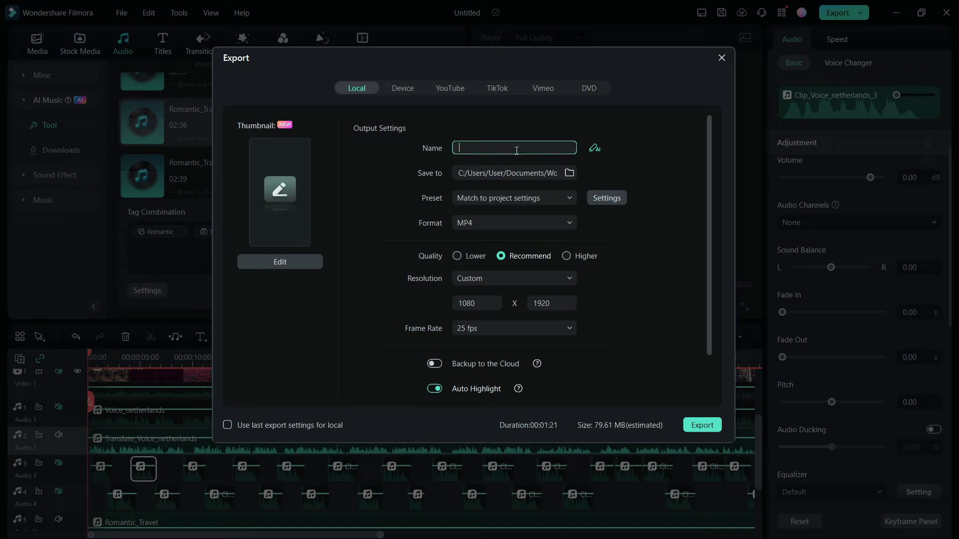
left_click(720, 57)
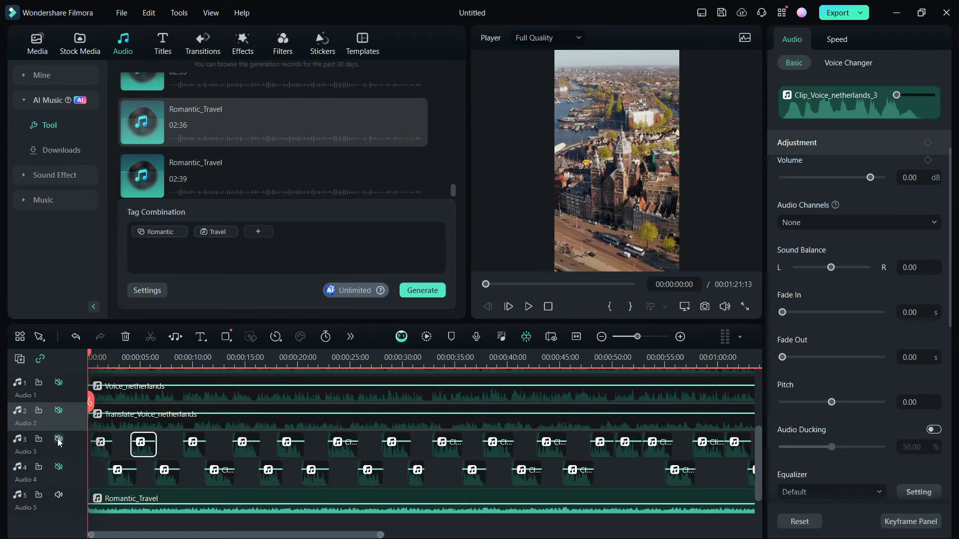
left_click(838, 12)
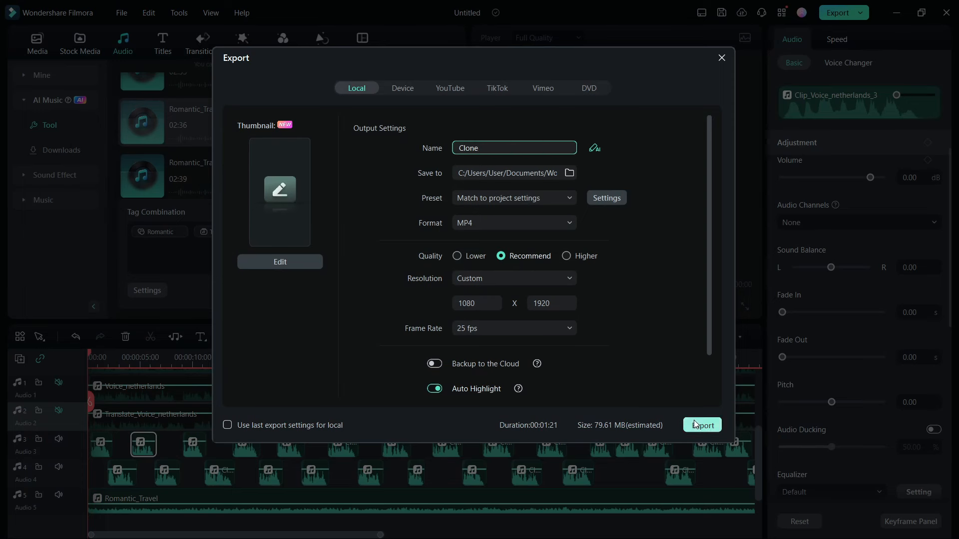
left_click(702, 424)
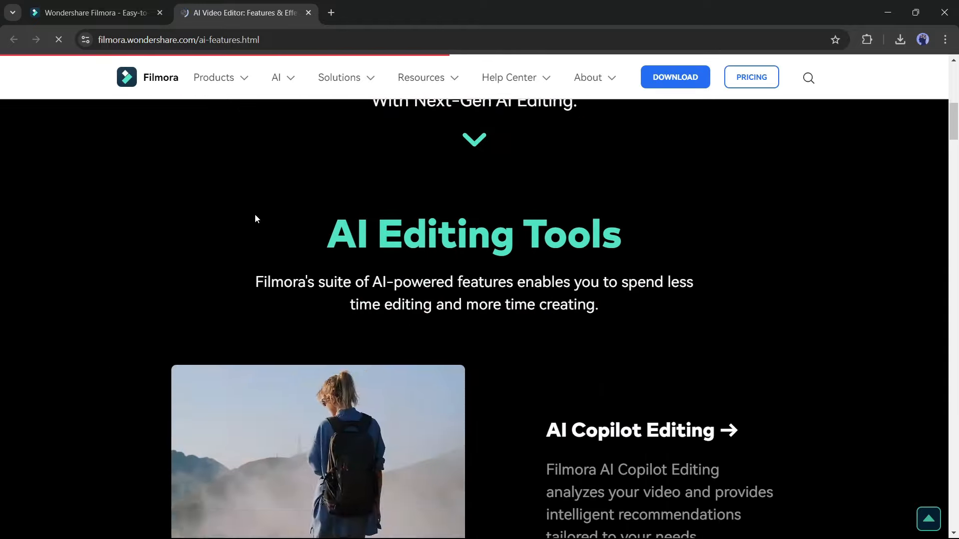
- Scroll to AI Effects and preview the AI Painting and AI Animated Titles examples
scroll("down", 3)
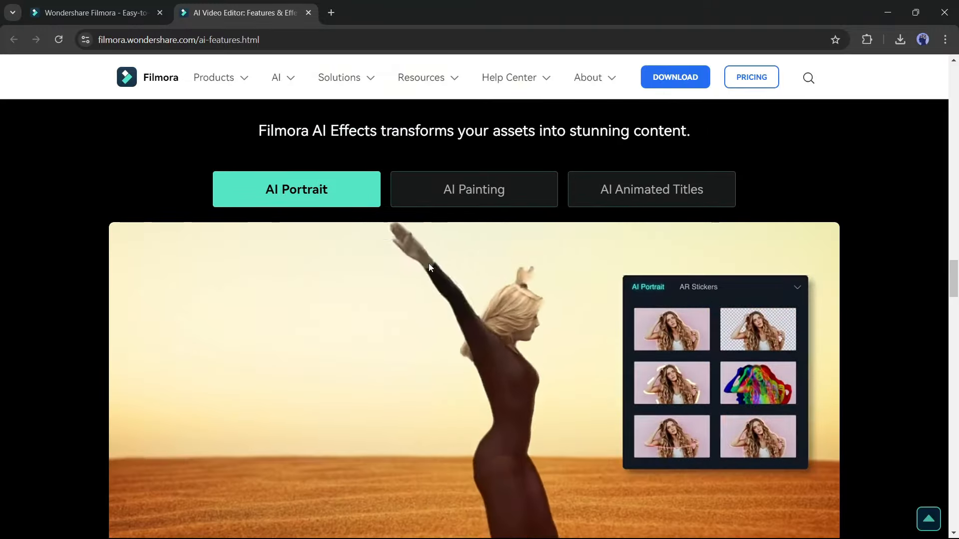
left_click(472, 189)
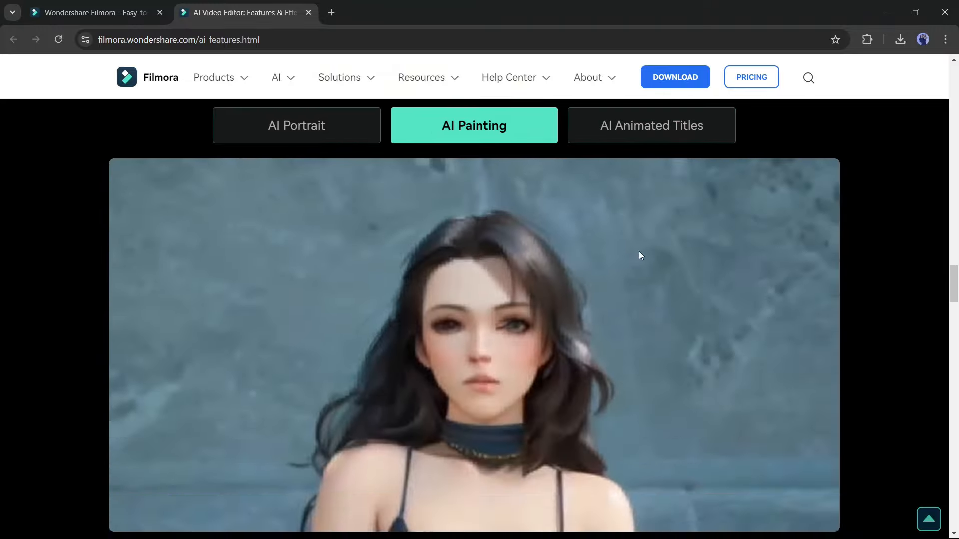
left_click(651, 125)
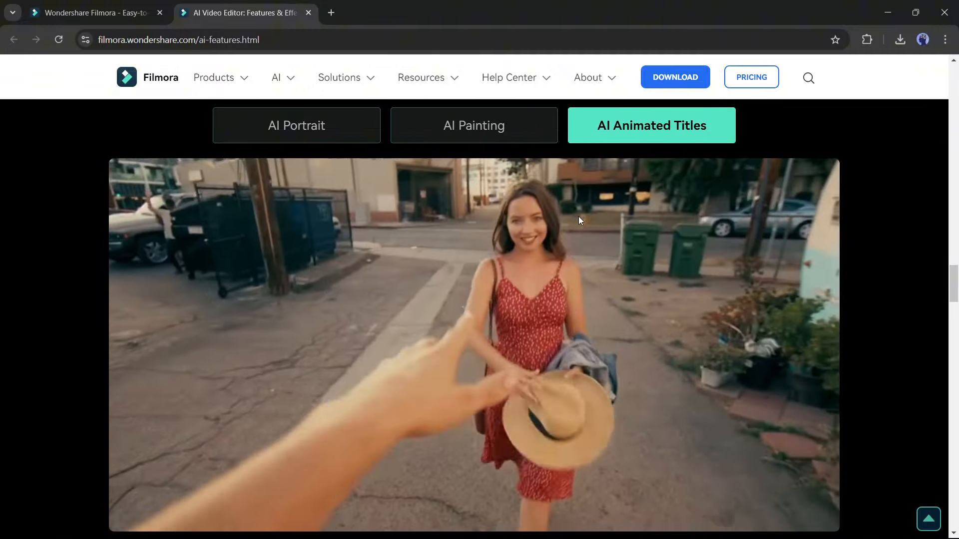